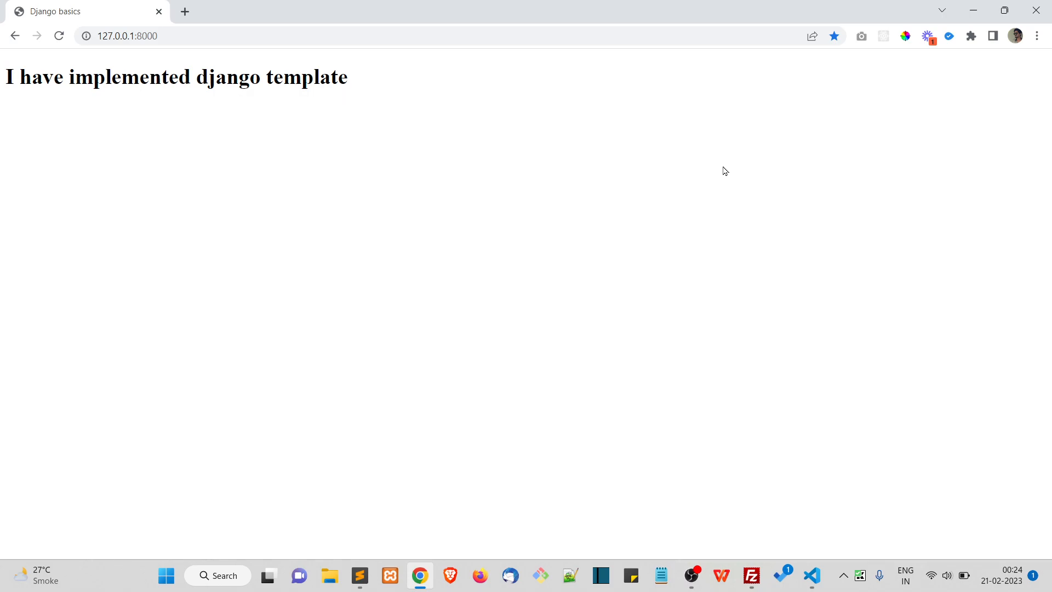
pyautogui.moveTo(694, 191)
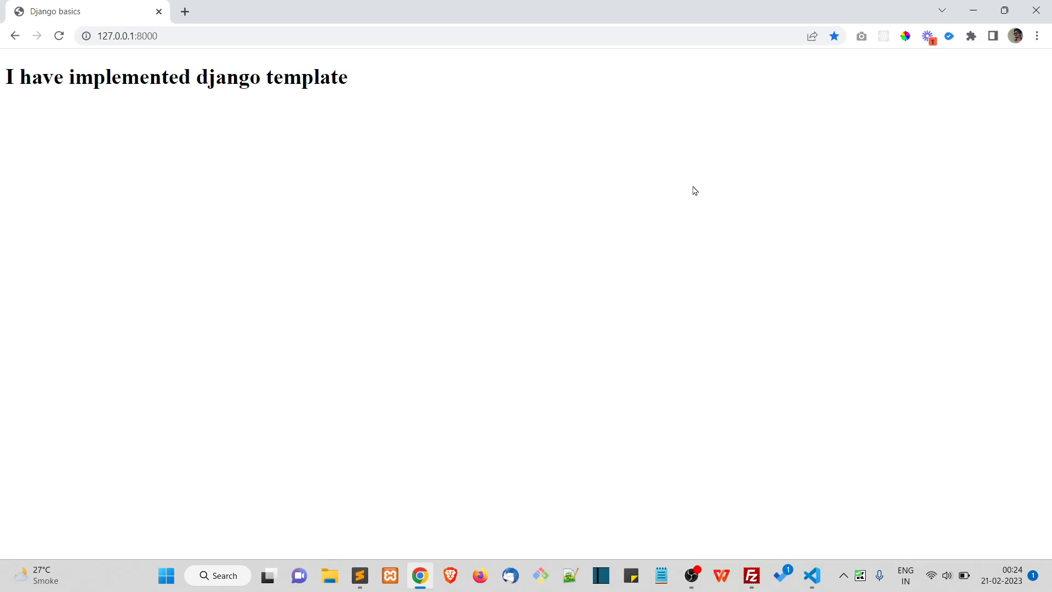
pyautogui.moveTo(342, 56)
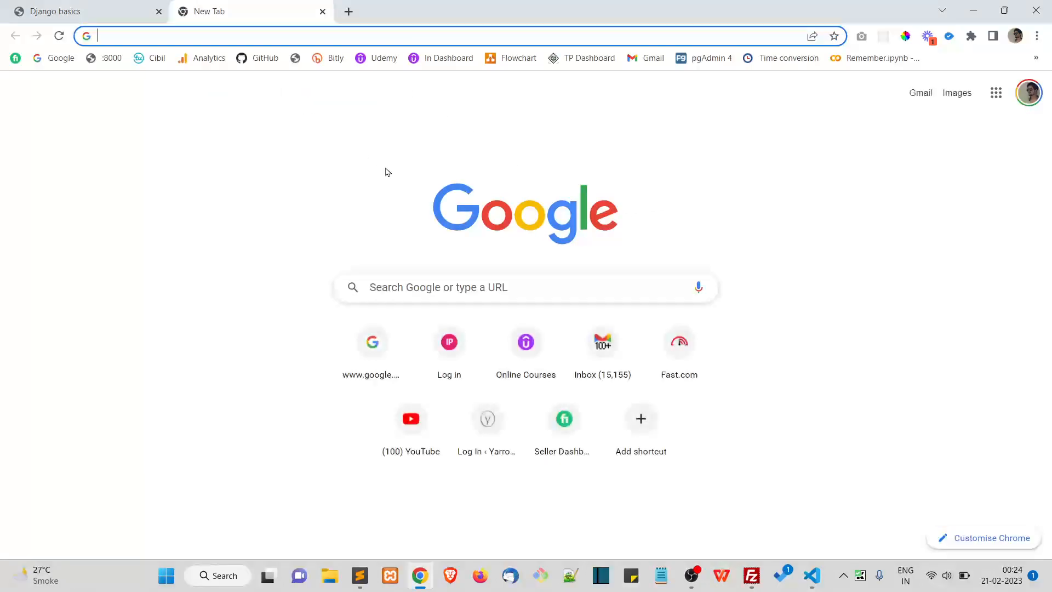
# - Go to the W3Schools home page and bring up its Tutorials list
pyautogui.write('w3schools.com')
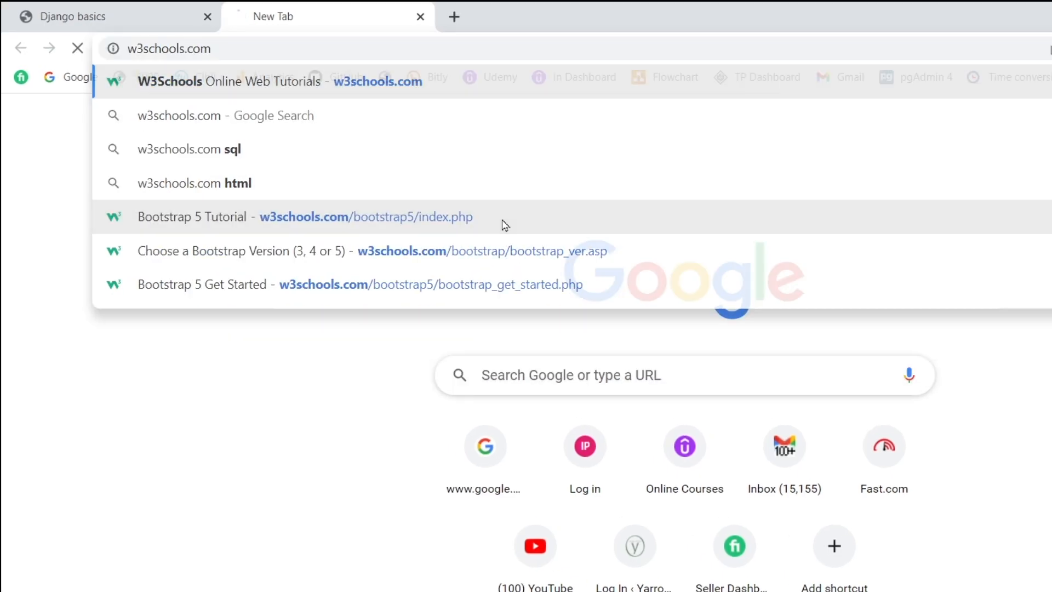
pyautogui.click(277, 81)
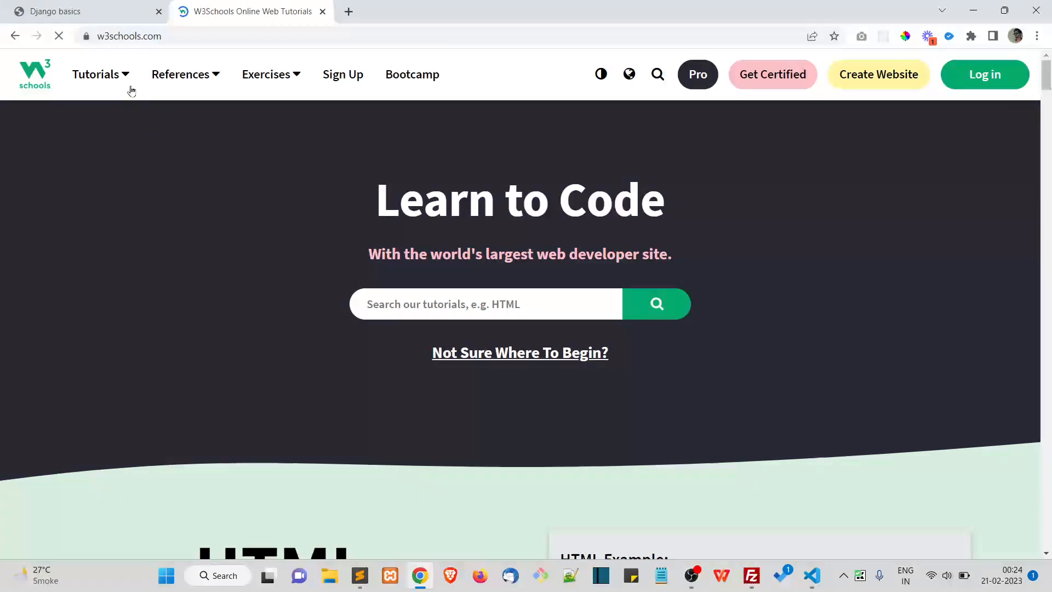
pyautogui.click(97, 73)
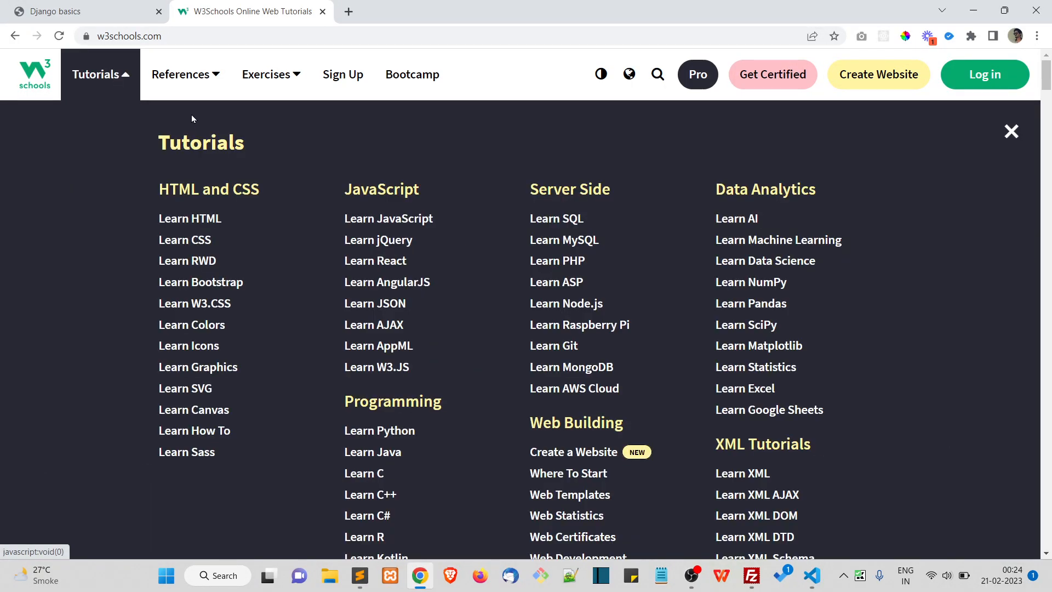
pyautogui.moveTo(199, 282)
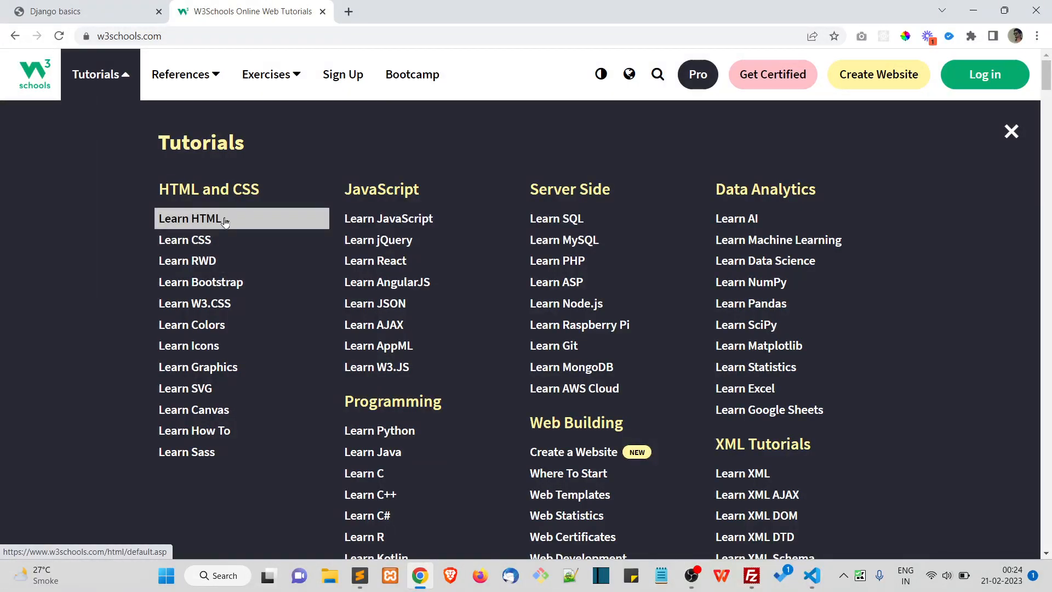
pyautogui.moveTo(195, 304)
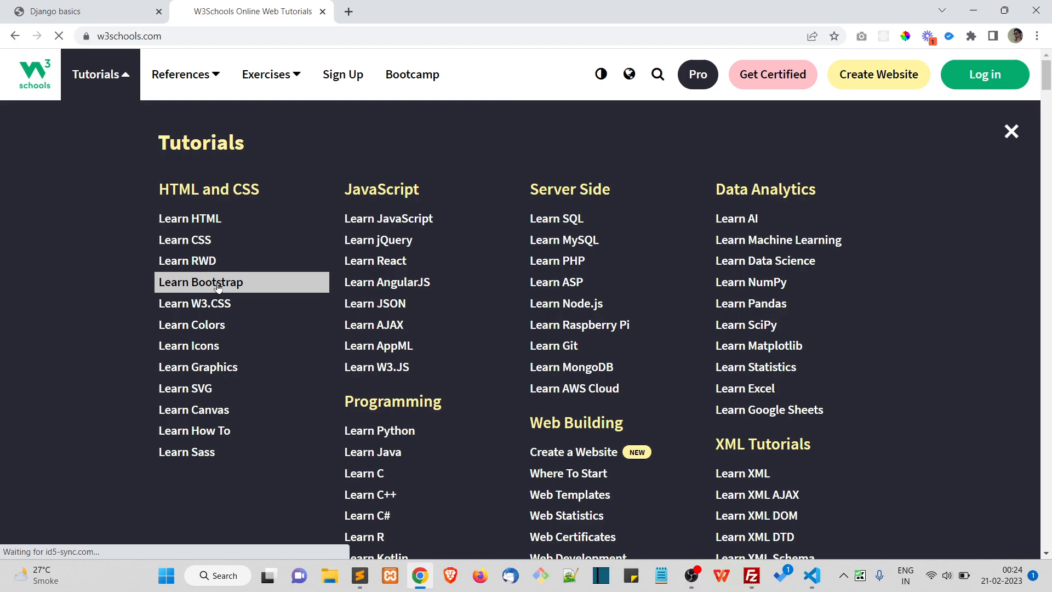
# - Load the Bootstrap 5 tutorial, then return to the Django basics page
pyautogui.click(199, 281)
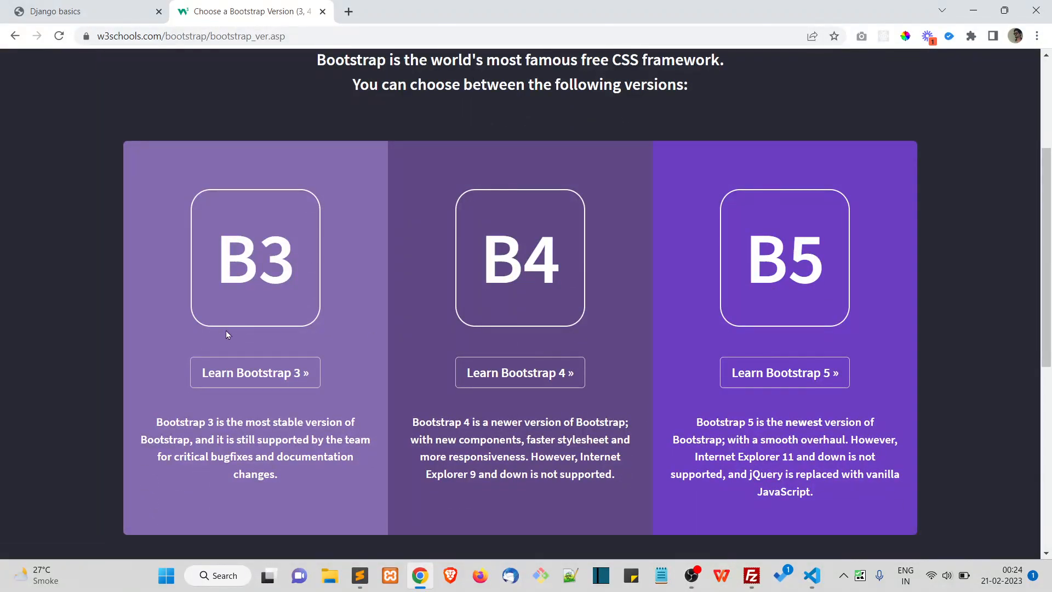
pyautogui.click(782, 372)
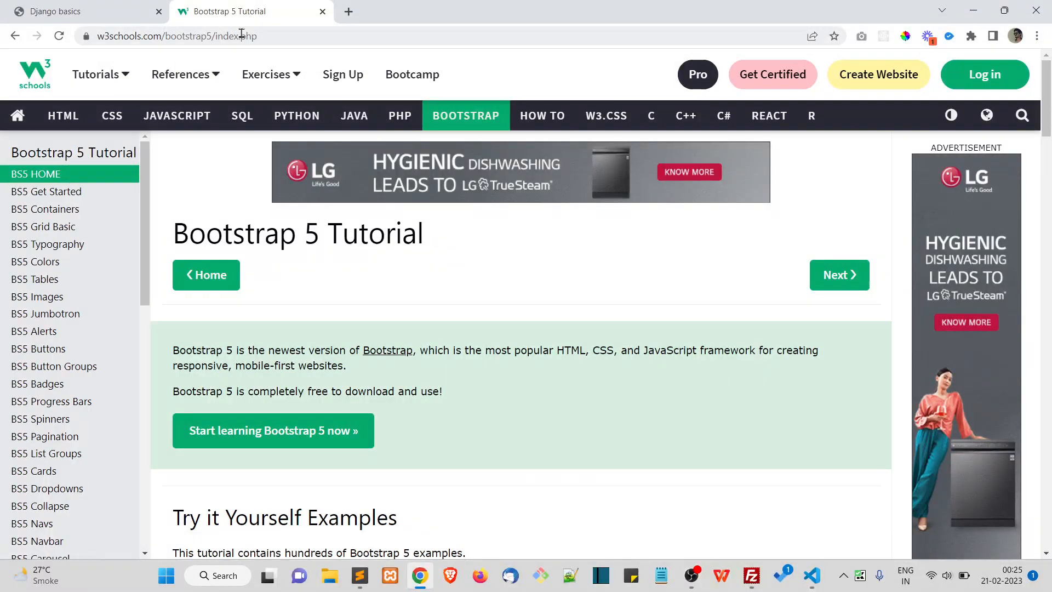
pyautogui.click(80, 11)
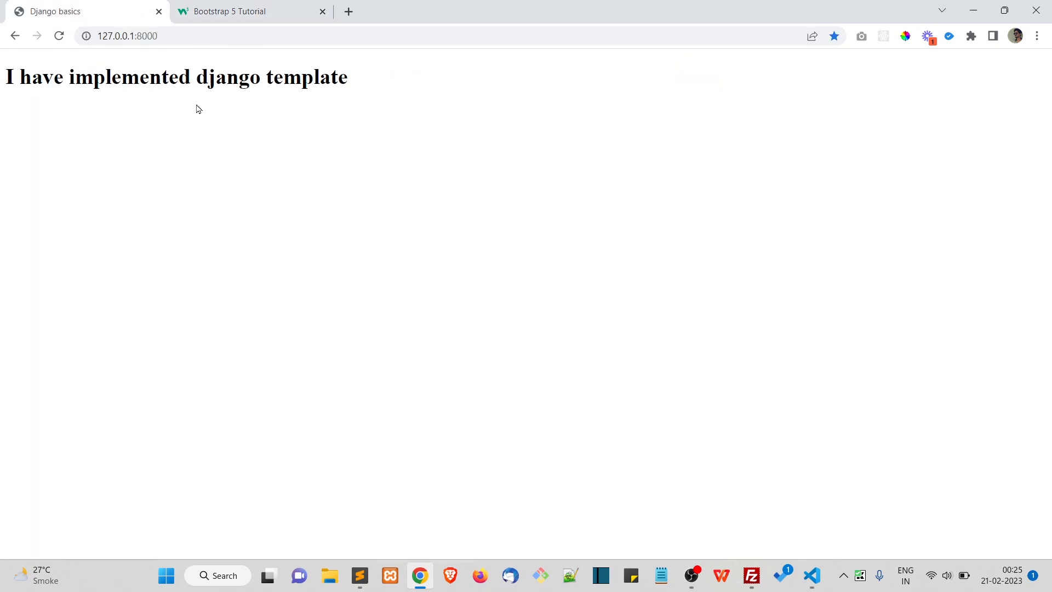
pyautogui.moveTo(460, 217)
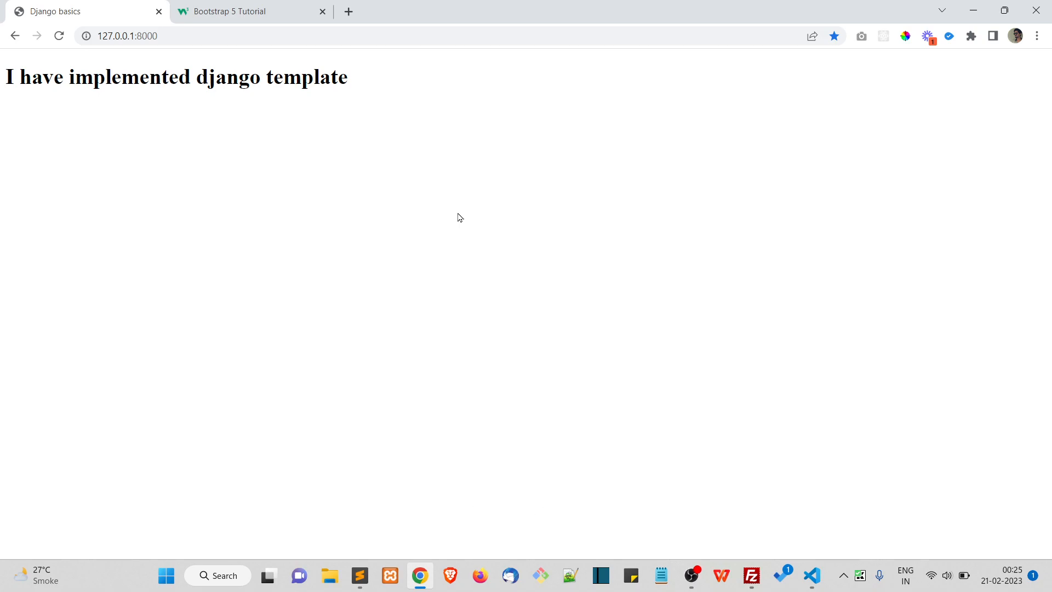
pyautogui.scroll(-3)
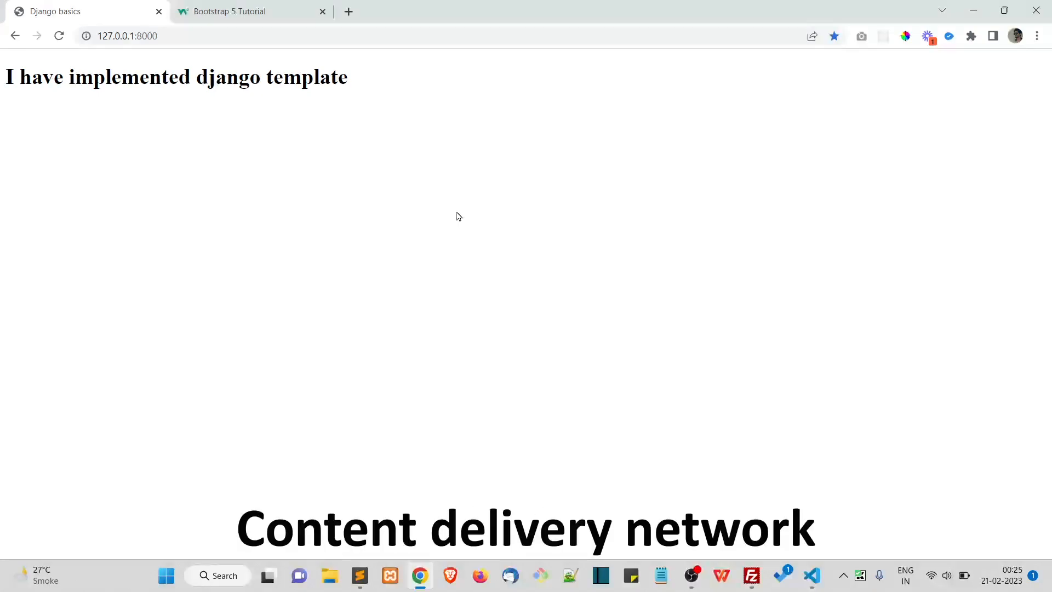
pyautogui.scroll(3)
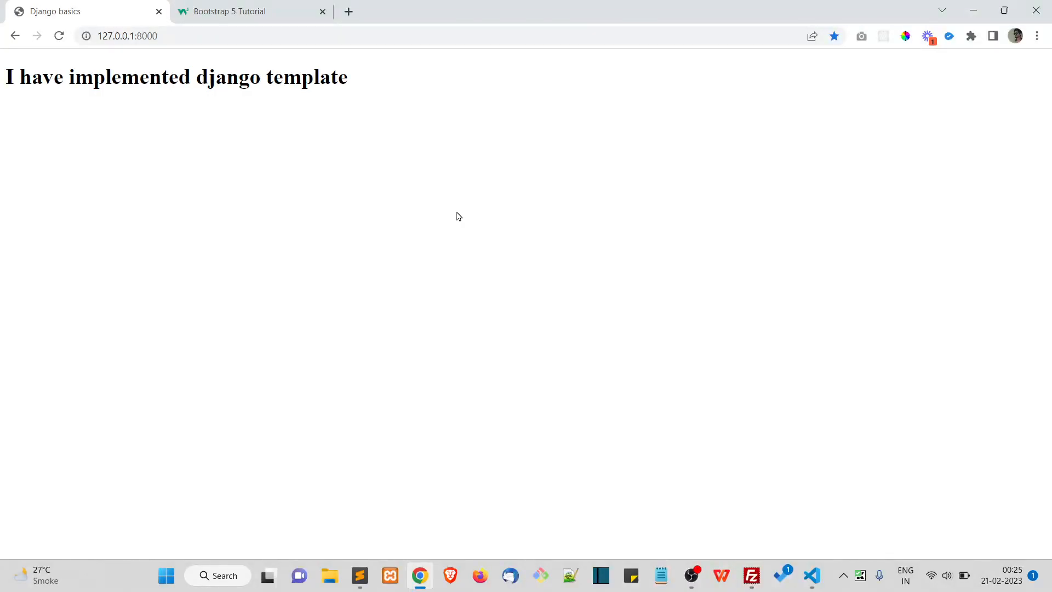
pyautogui.moveTo(191, 62)
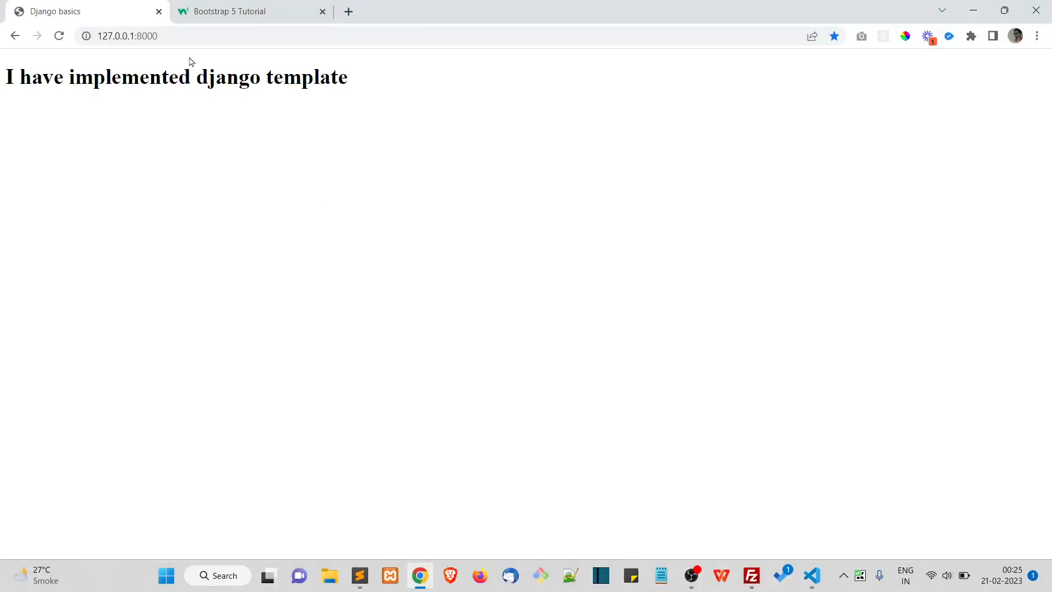
# - On getbootstrap.com, copy the Bootstrap 5.3 CSS <link> snippet from Include via CDN
pyautogui.click(241, 11)
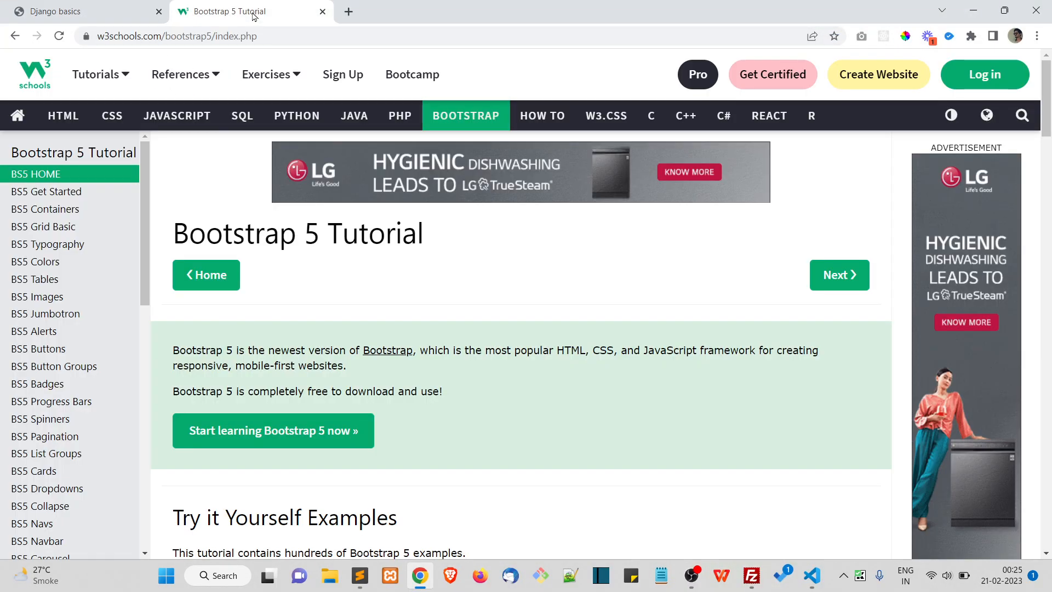
pyautogui.click(347, 11)
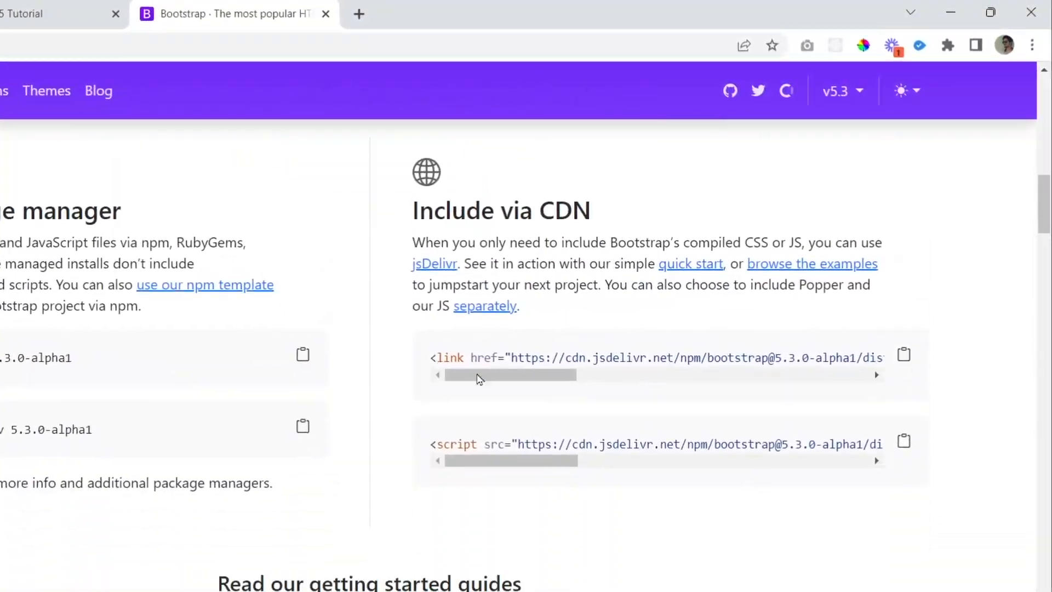
pyautogui.scroll(-3)
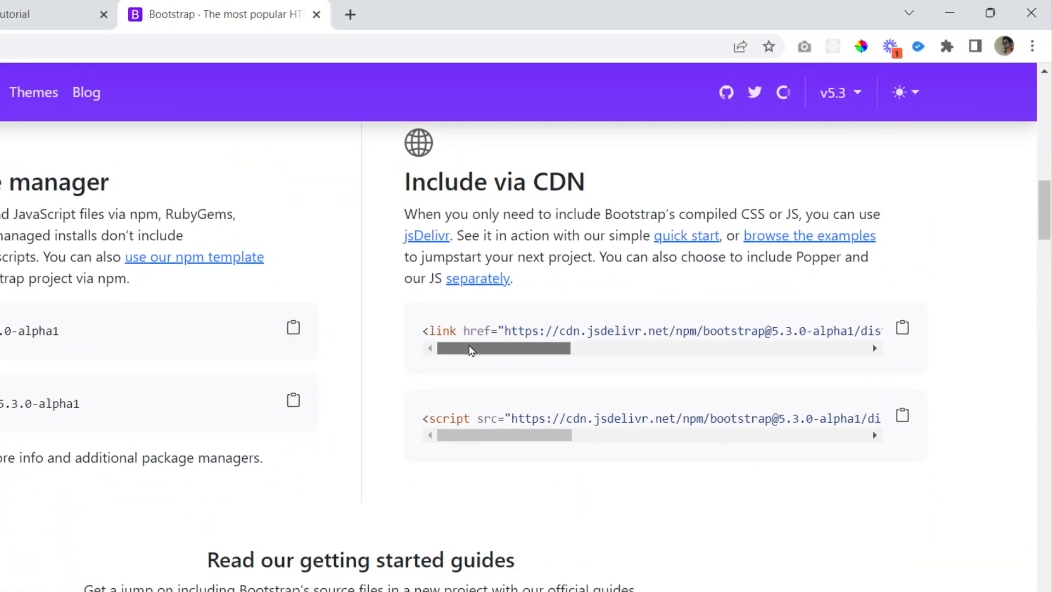
pyautogui.moveTo(436, 354)
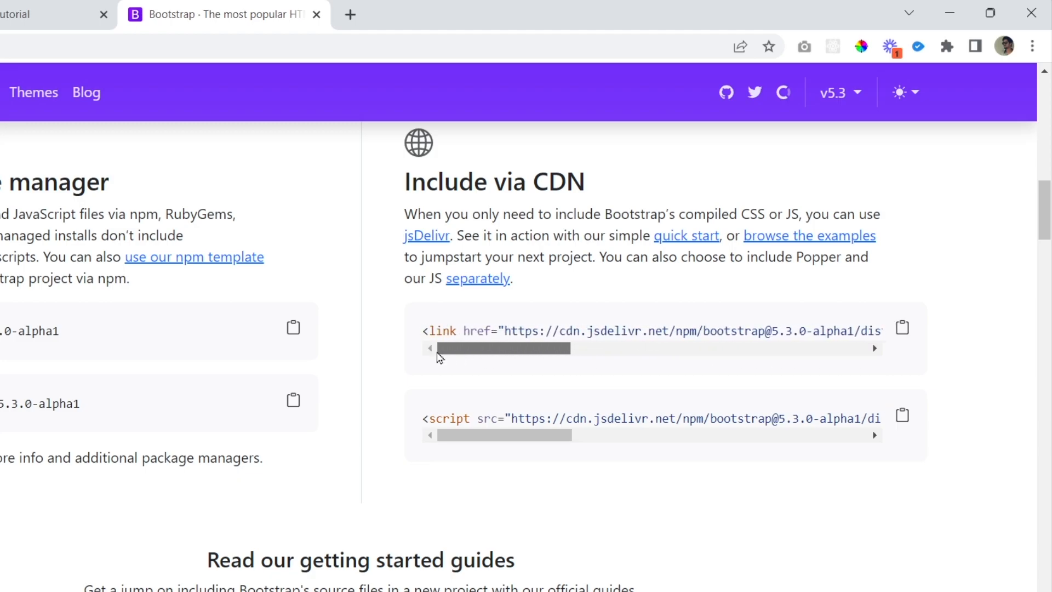
pyautogui.moveTo(902, 329)
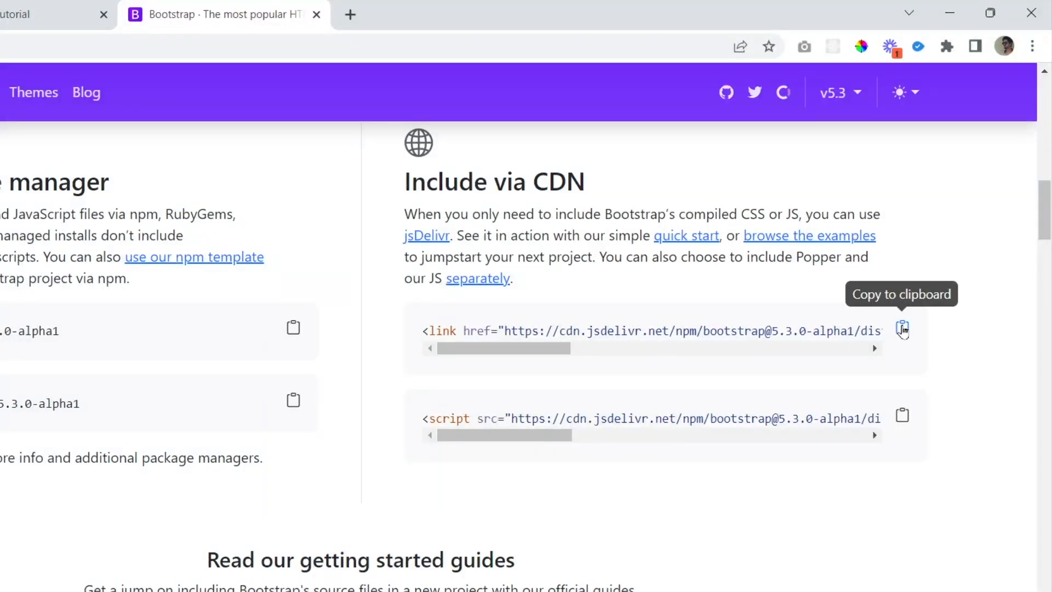
pyautogui.click(902, 330)
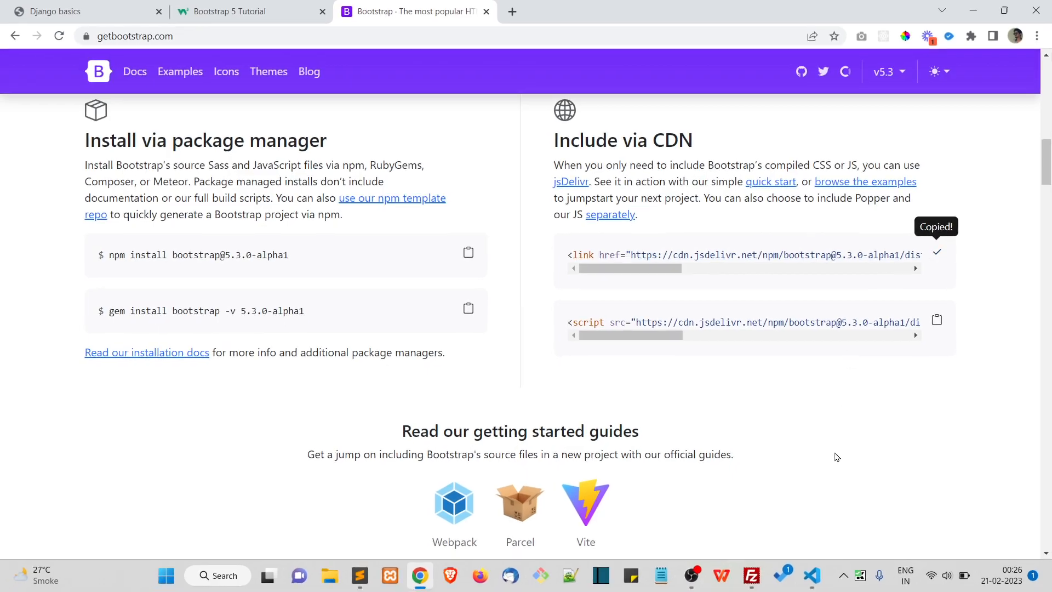
# - Paste the Bootstrap 5.3 CSS link and JS bundle script into home.html's <head>
pyautogui.click(811, 575)
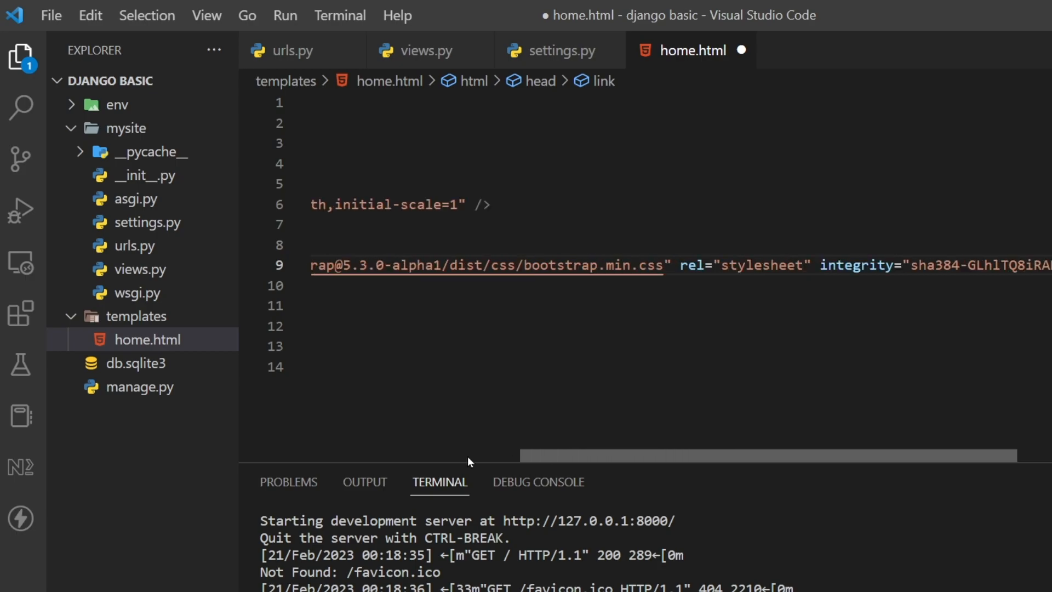
pyautogui.hscroll(-3)
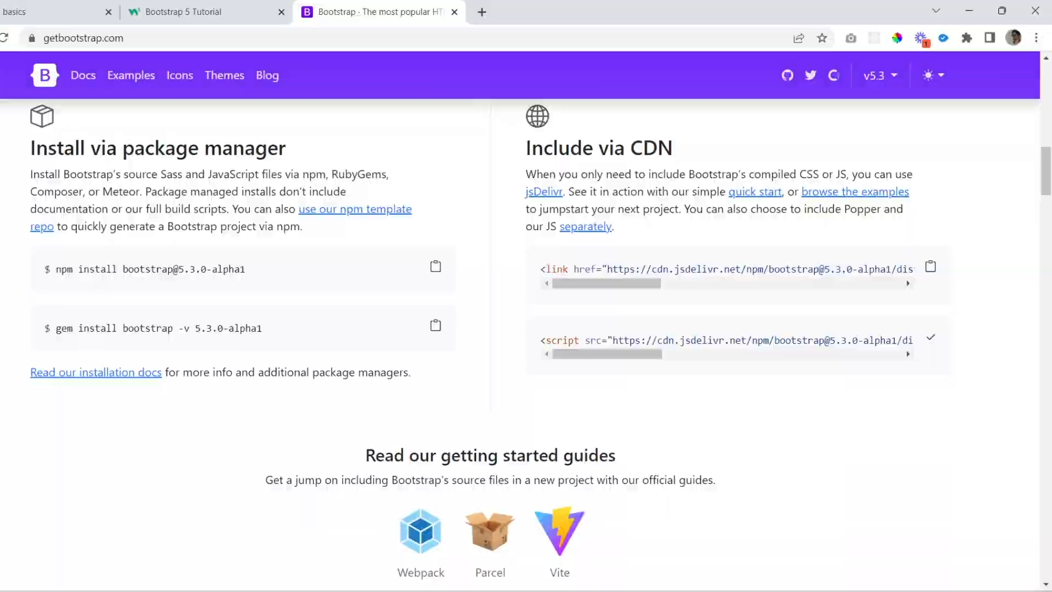
pyautogui.click(810, 575)
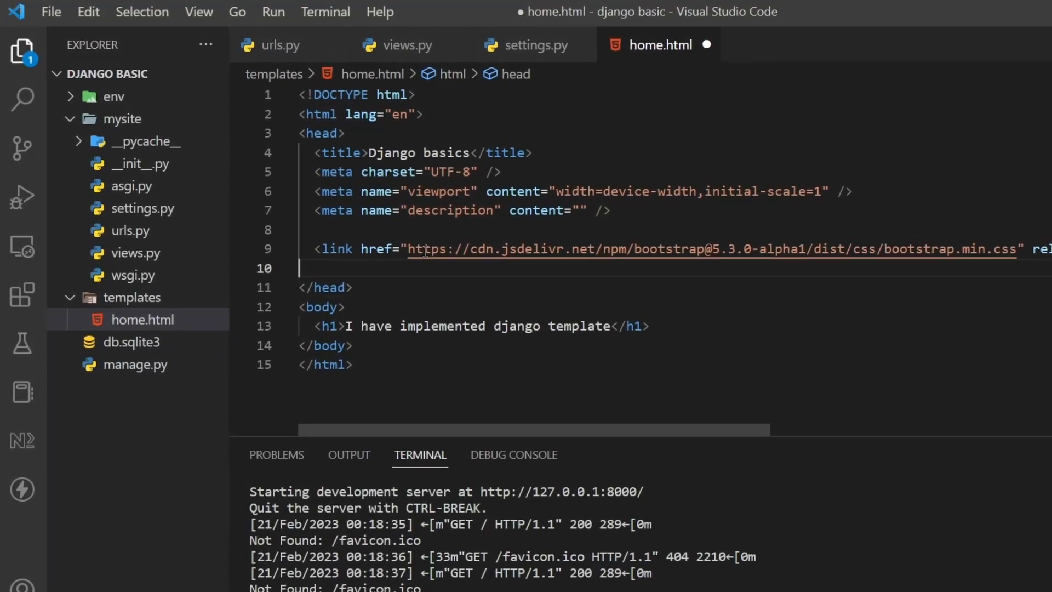
pyautogui.hscroll(3)
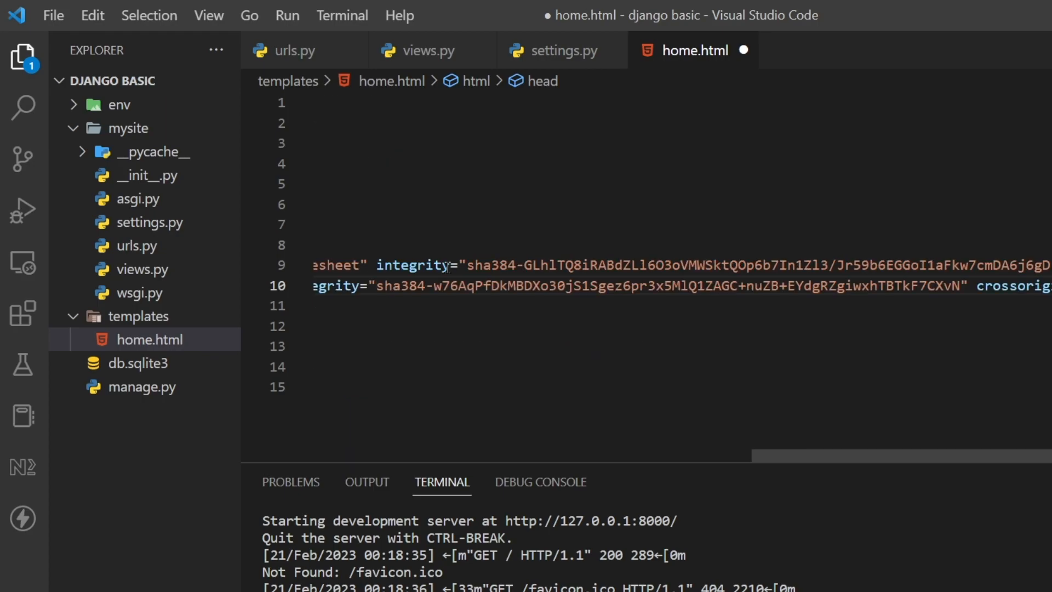
# - Save home.html and return to the getbootstrap.com page
pyautogui.press('ctrl+s')
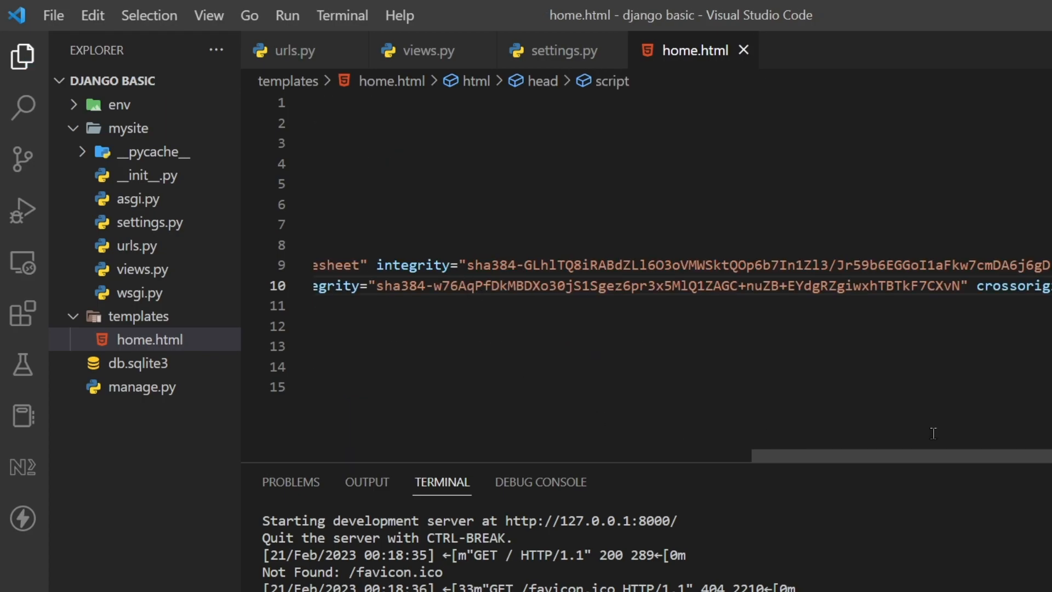
pyautogui.hscroll(-3)
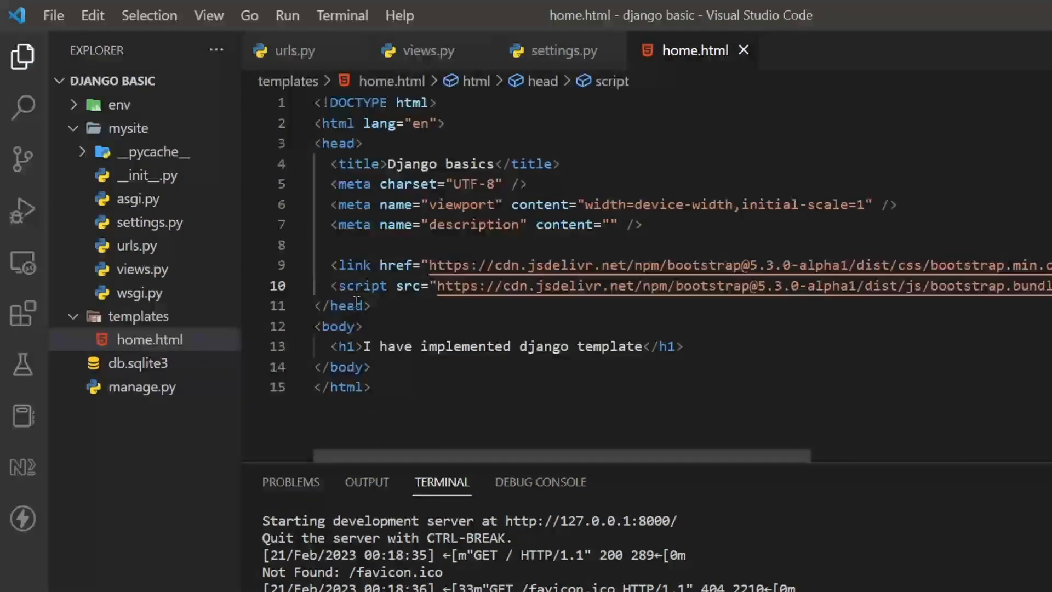
pyautogui.doubleClick(363, 286)
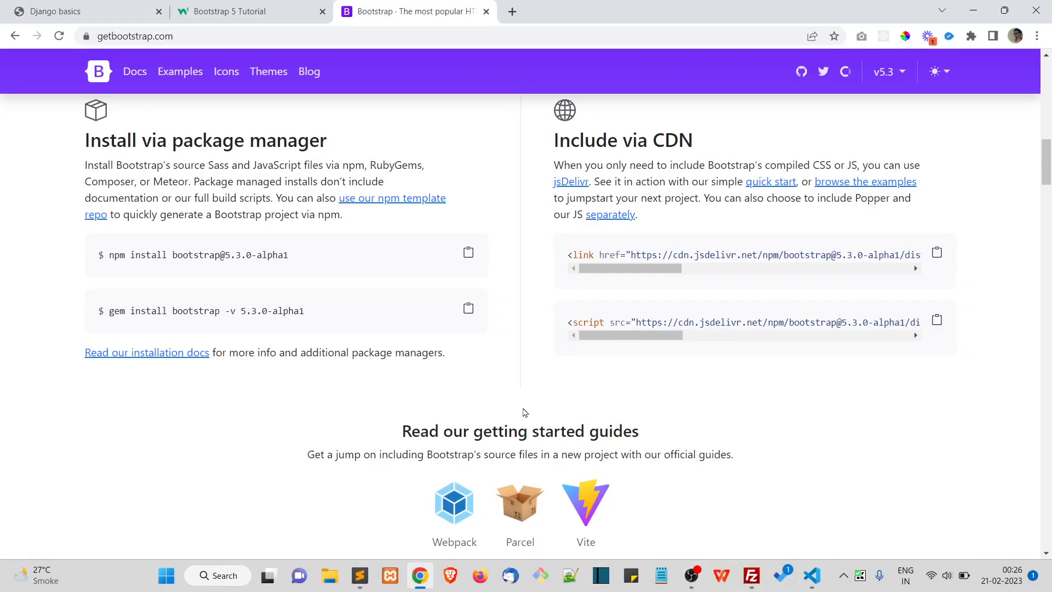
# - View the Django page's source and follow its bootstrap.min.css link to confirm it loads
pyautogui.click(810, 576)
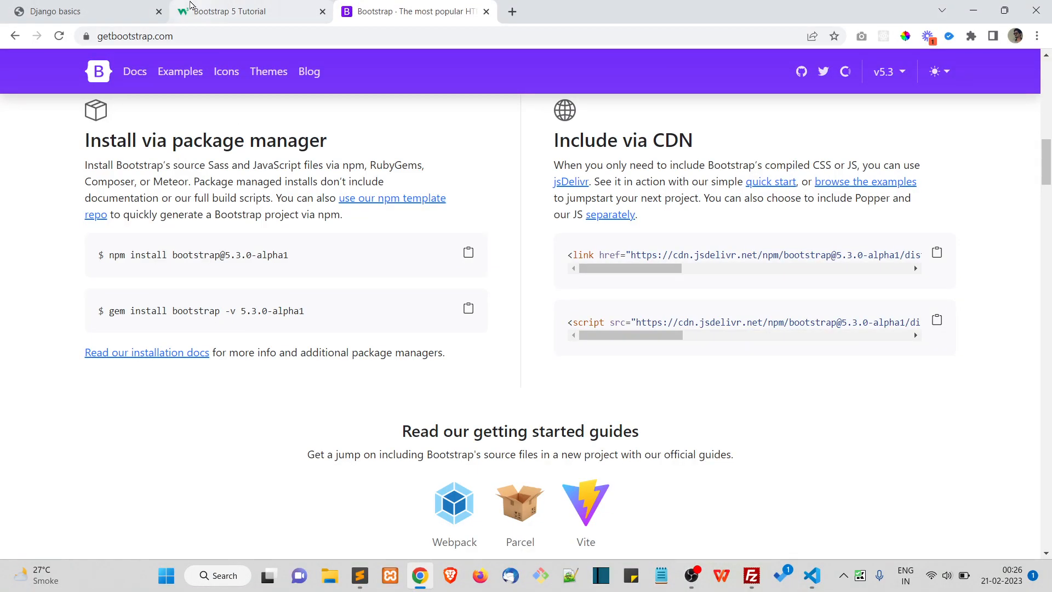
pyautogui.click(88, 11)
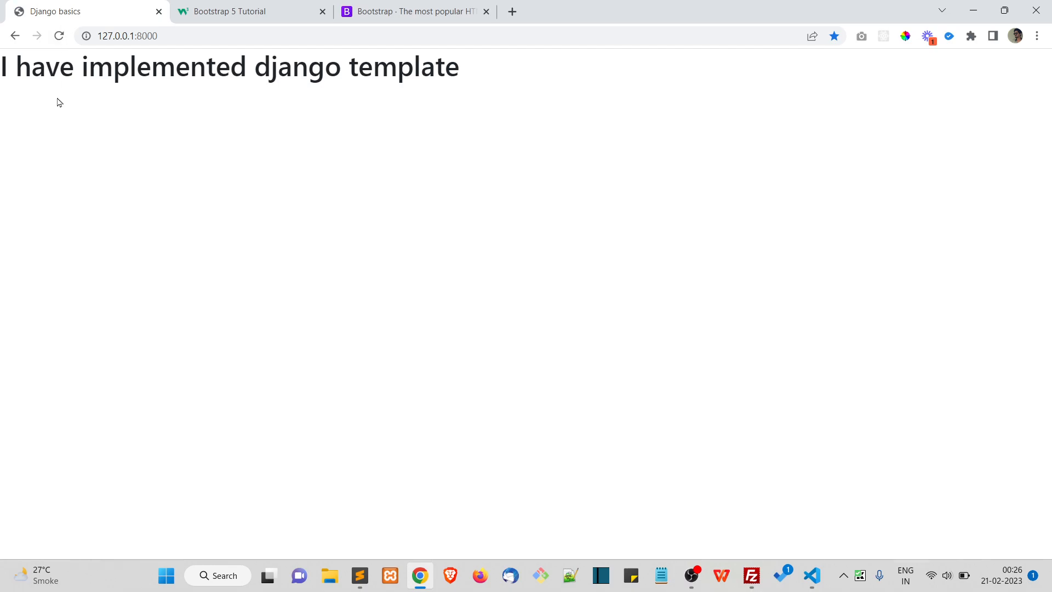
pyautogui.moveTo(423, 79)
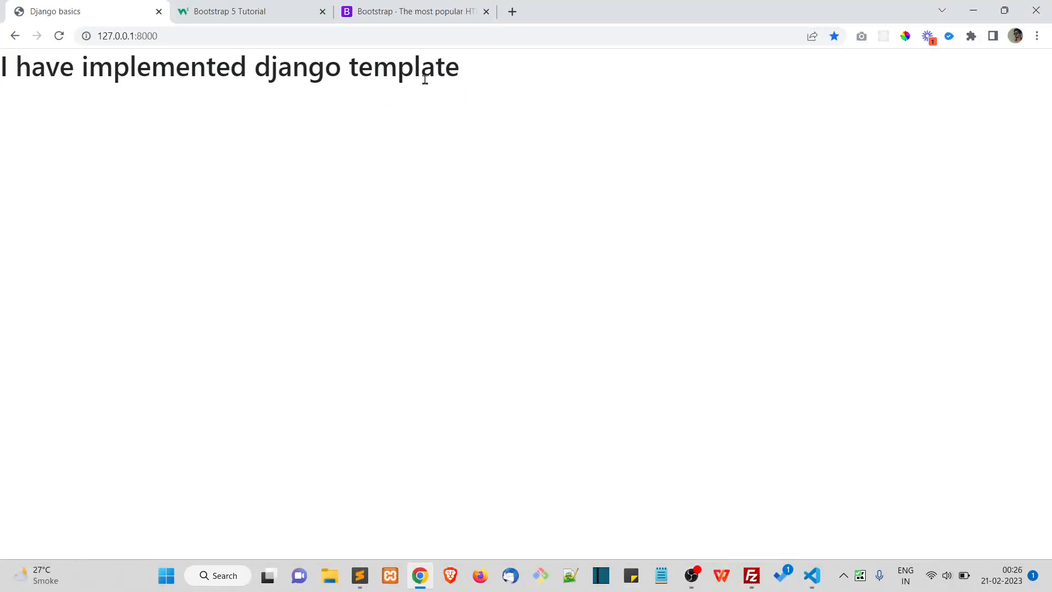
pyautogui.moveTo(262, 205)
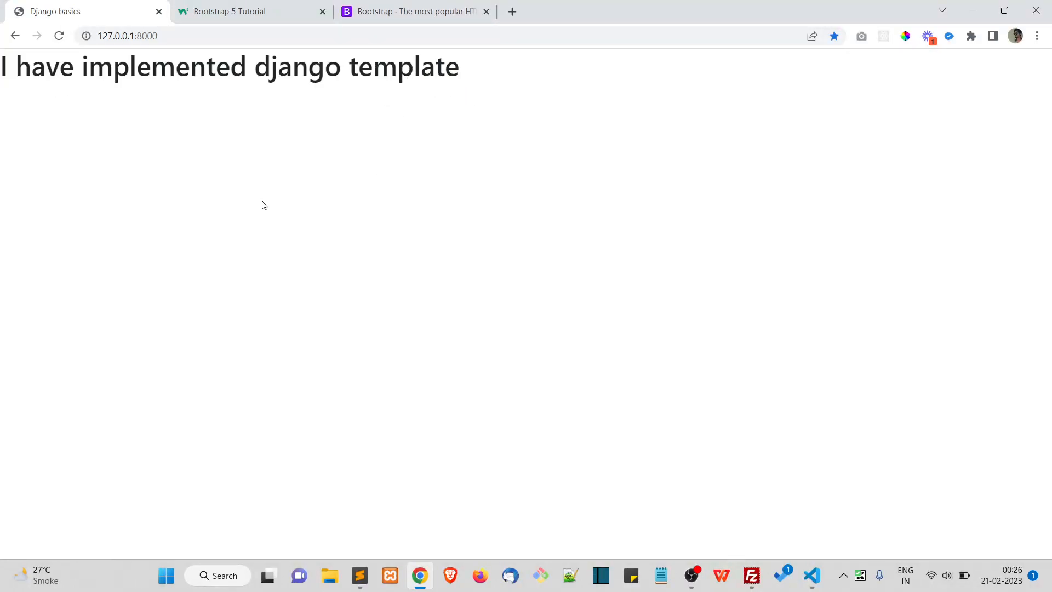
pyautogui.rightClick(264, 205)
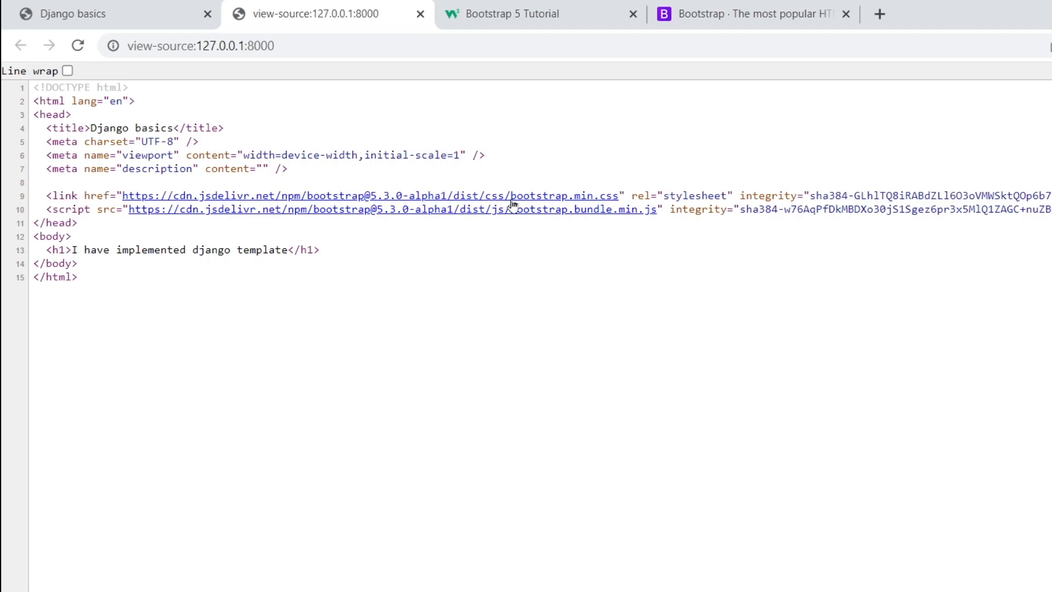
pyautogui.click(371, 195)
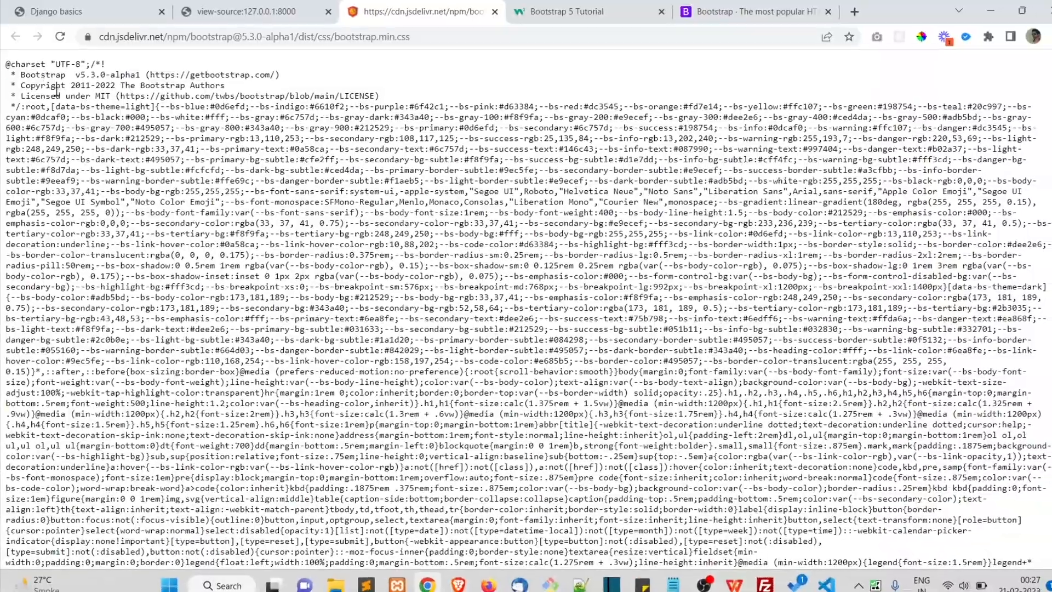
# - Close the stylesheet and page-source tabs to return to the rendered Django page
pyautogui.scroll(-3)
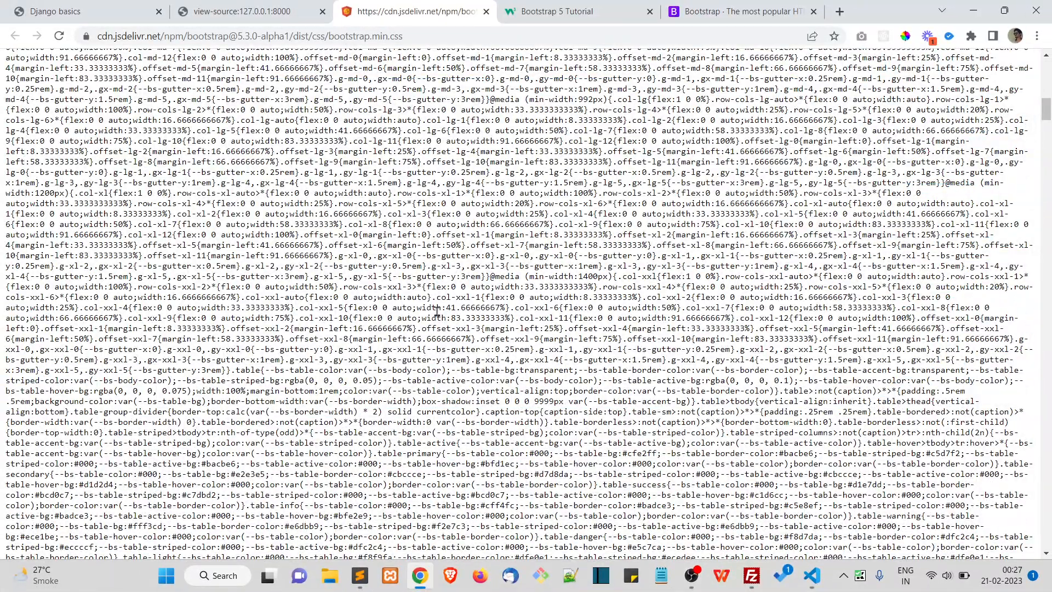
pyautogui.moveTo(482, 12)
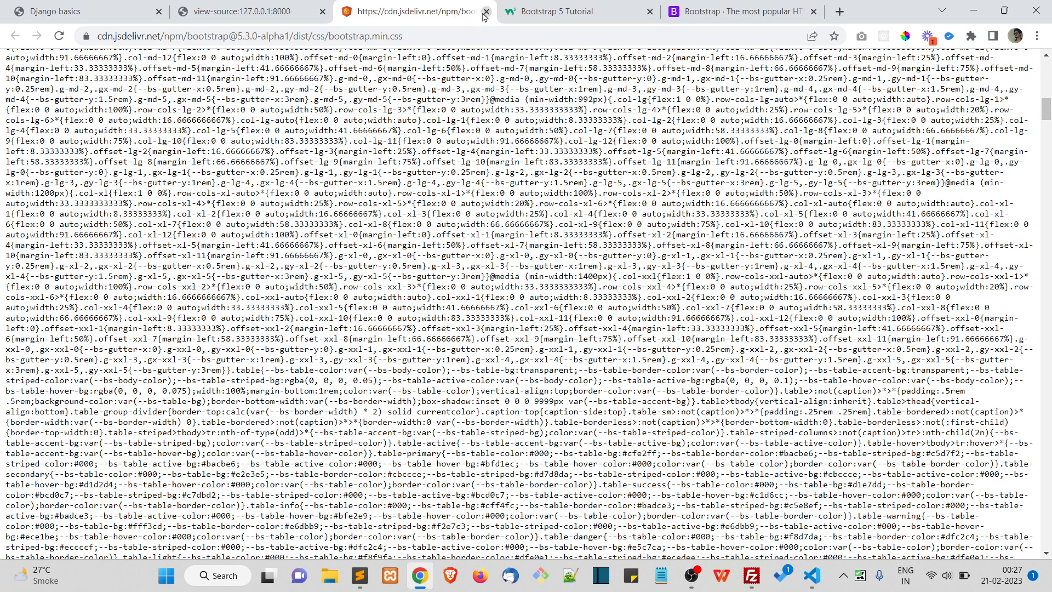
pyautogui.click(484, 11)
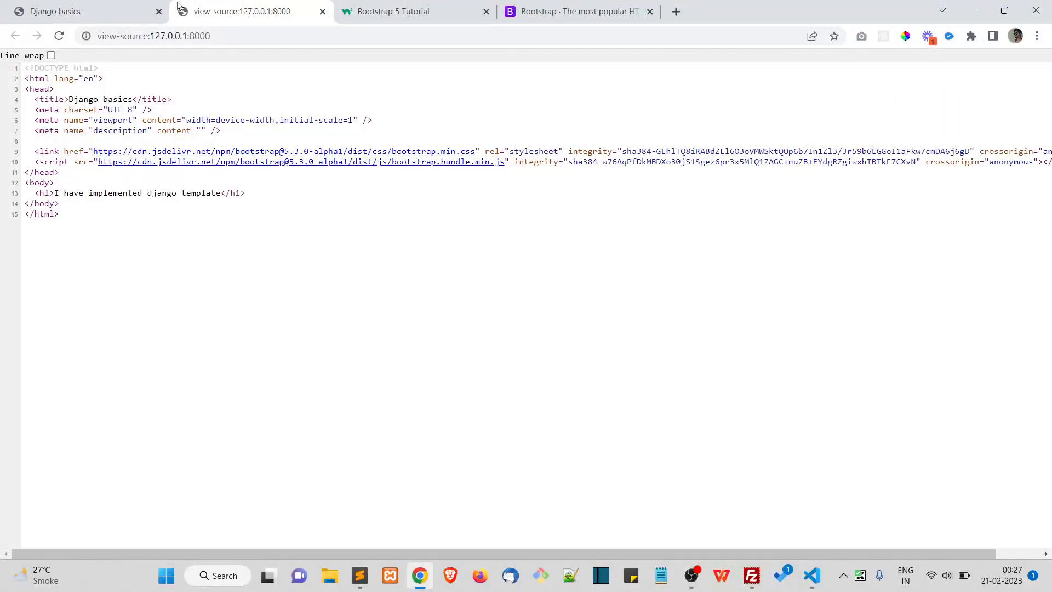
pyautogui.click(321, 11)
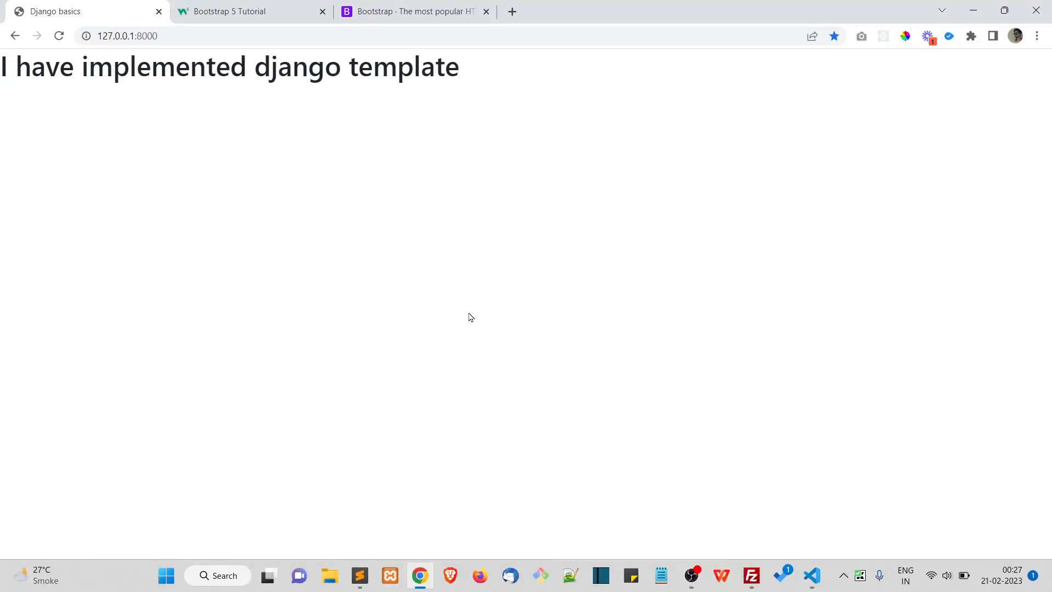
pyautogui.moveTo(399, 137)
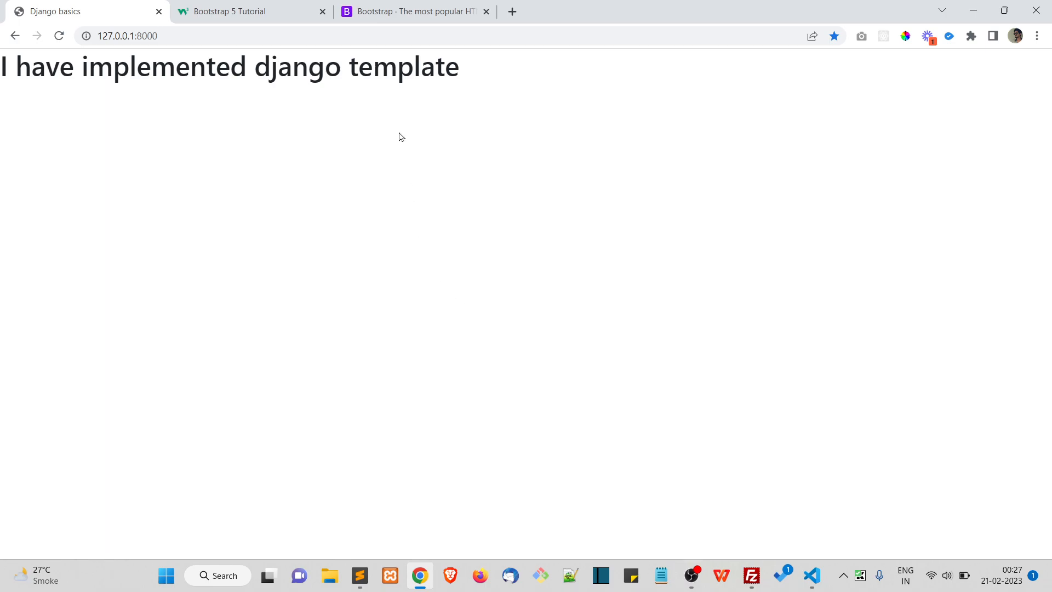
# - From getbootstrap.com, go into Docs and load the Content > Tables page
pyautogui.click(412, 11)
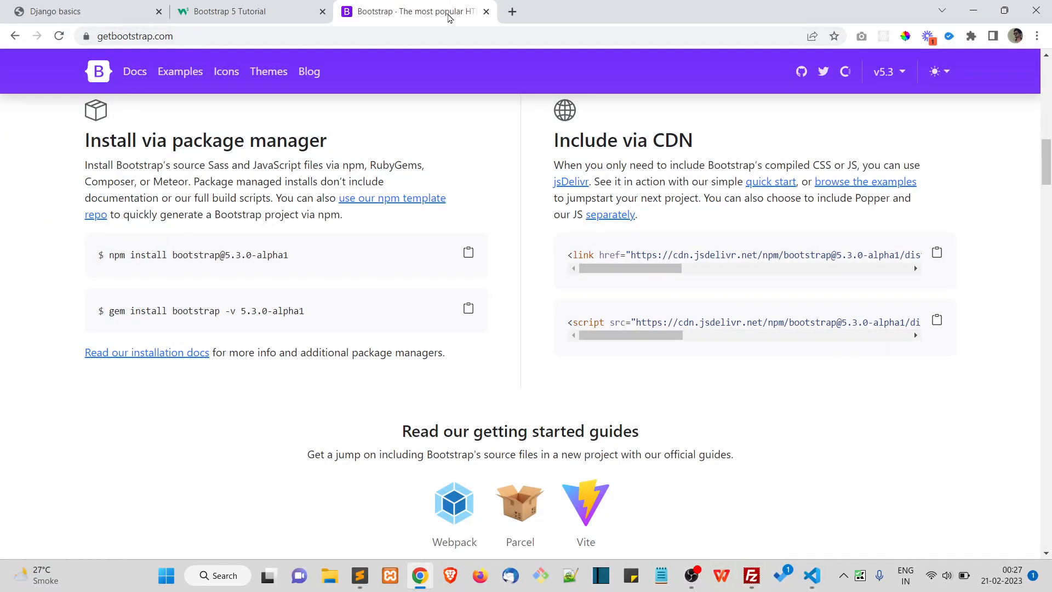
pyautogui.scroll(3)
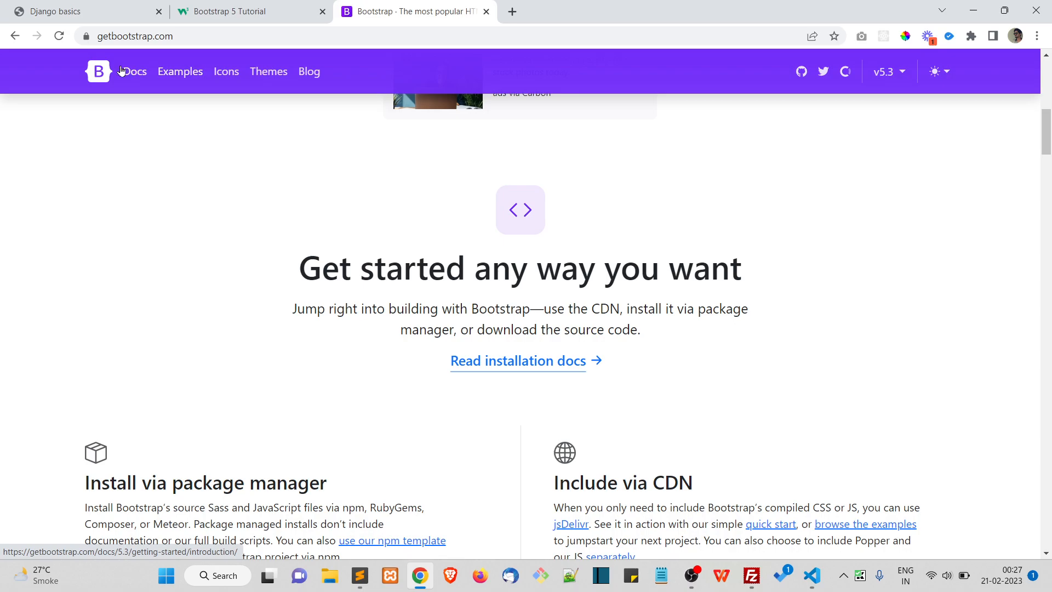
pyautogui.click(516, 361)
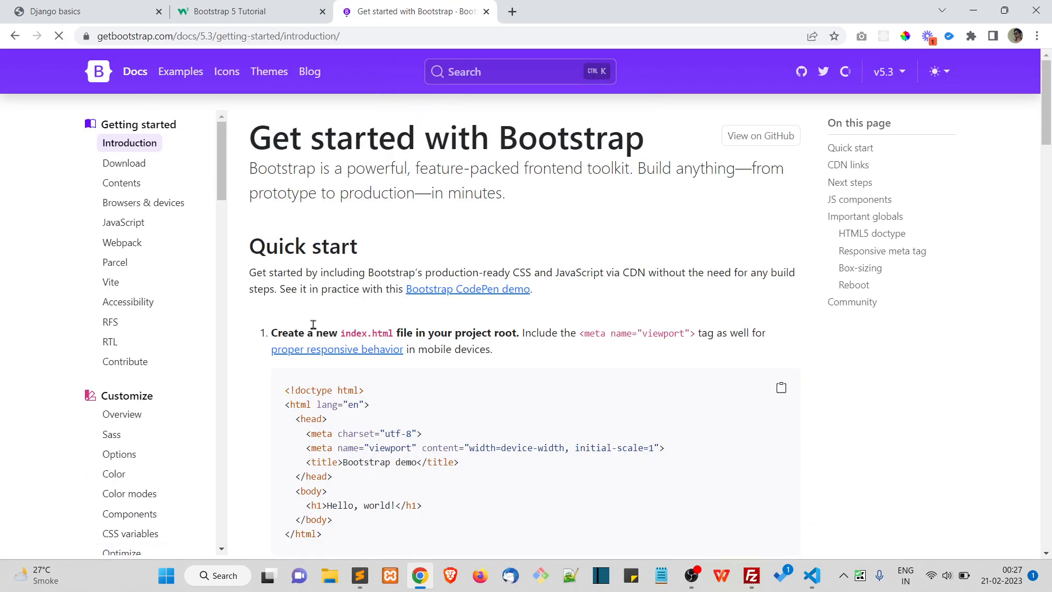
pyautogui.scroll(-3)
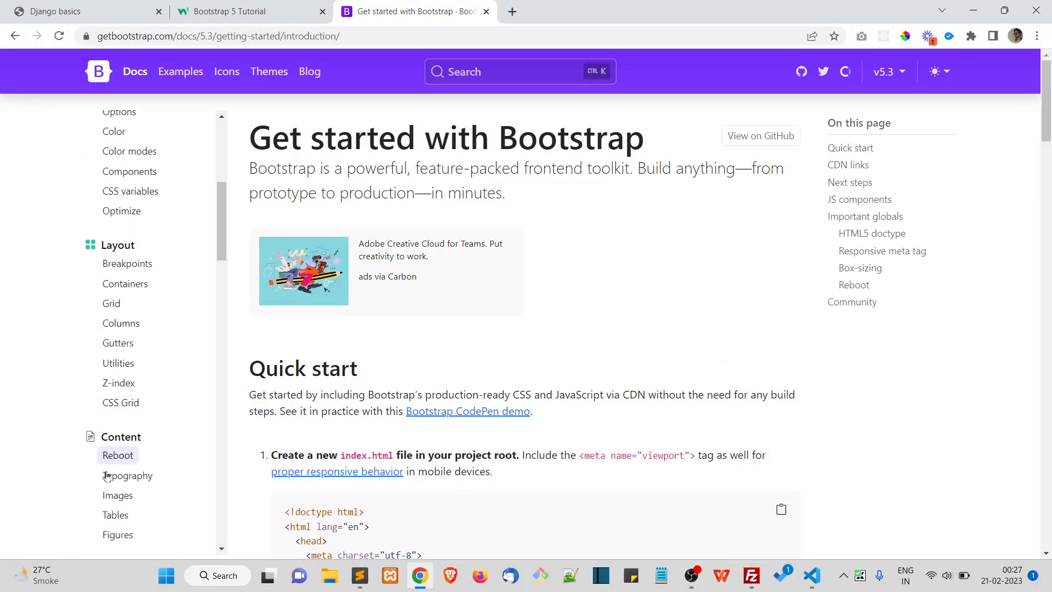
pyautogui.scroll(-3)
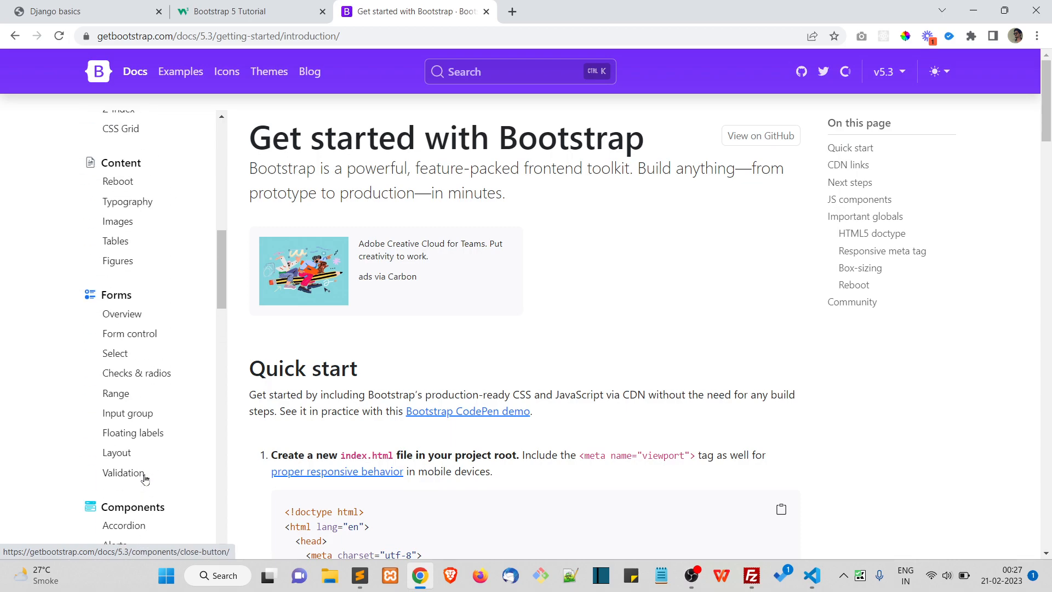
pyautogui.click(116, 241)
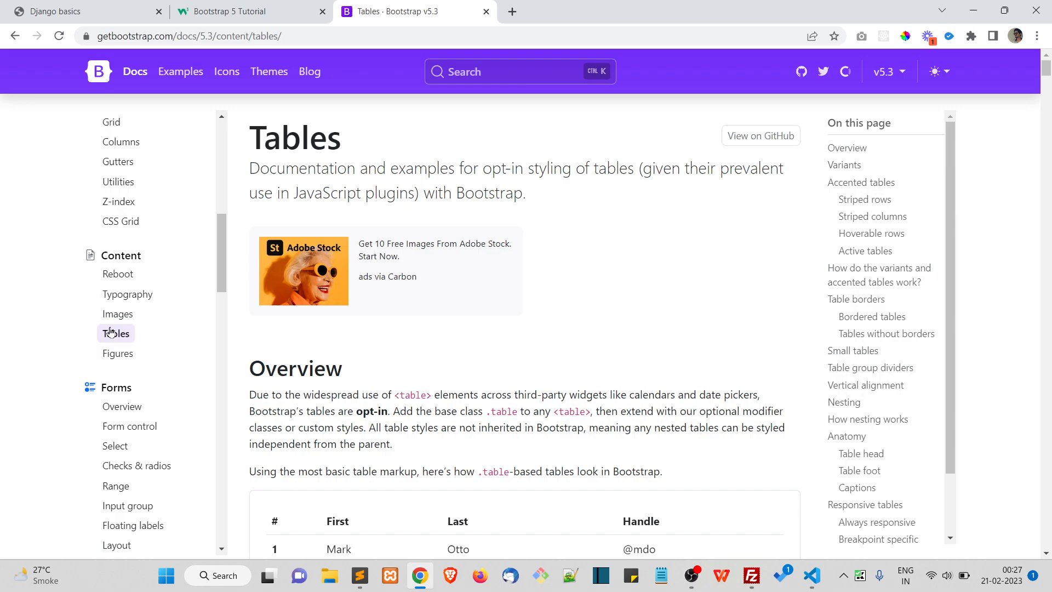
# - Select the basic table example markup and switch back to home.html in the editor
pyautogui.scroll(-3)
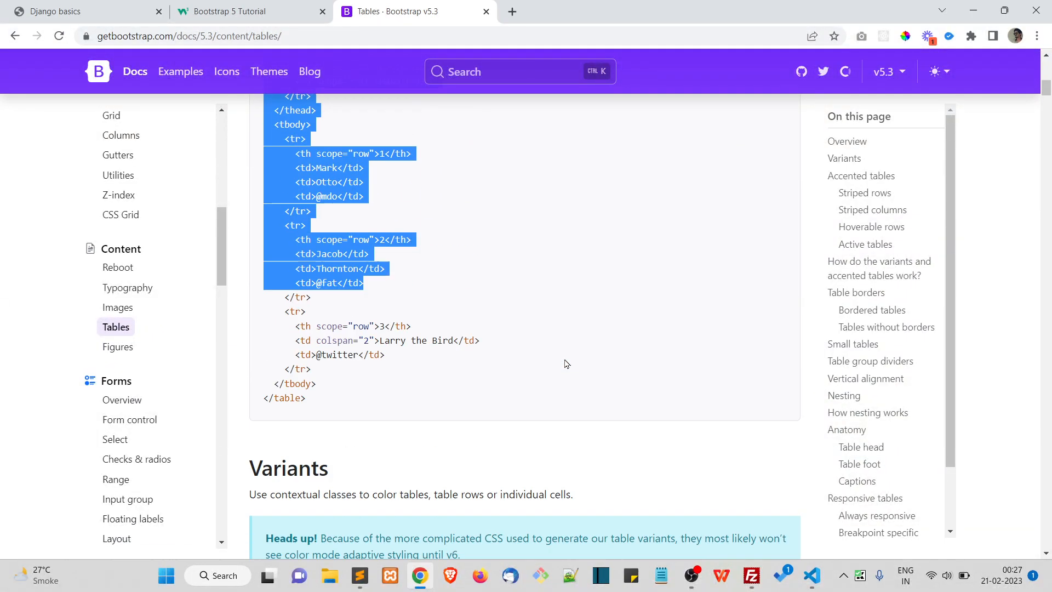
pyautogui.scroll(3)
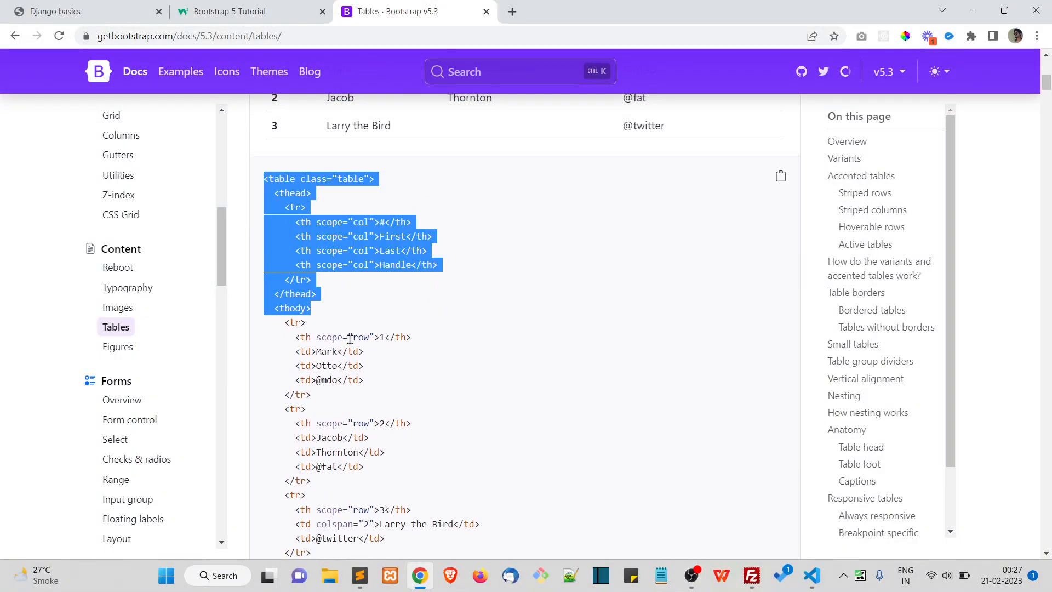
pyautogui.scroll(-3)
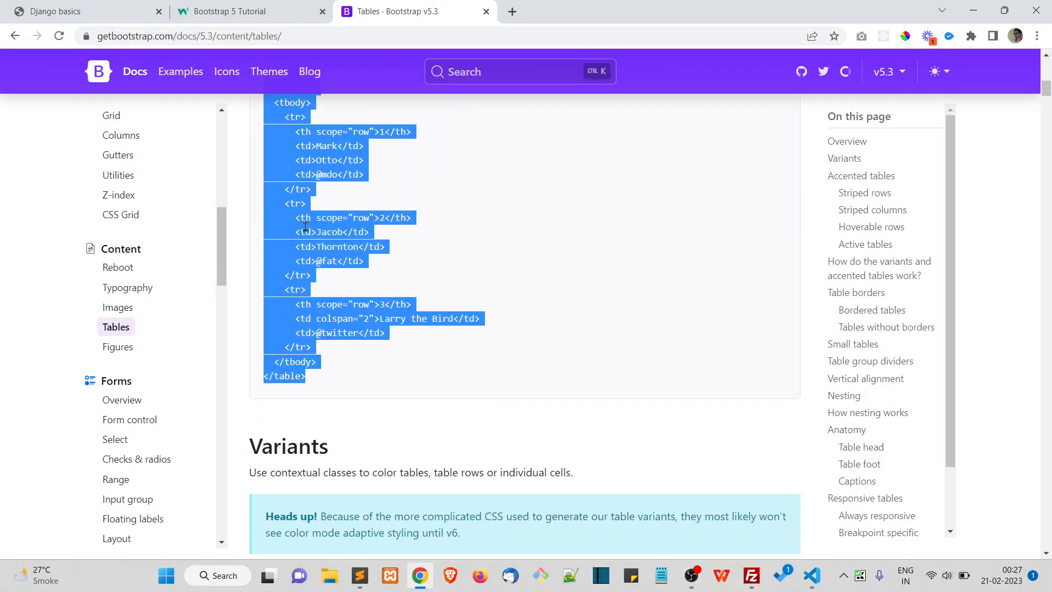
pyautogui.click(811, 575)
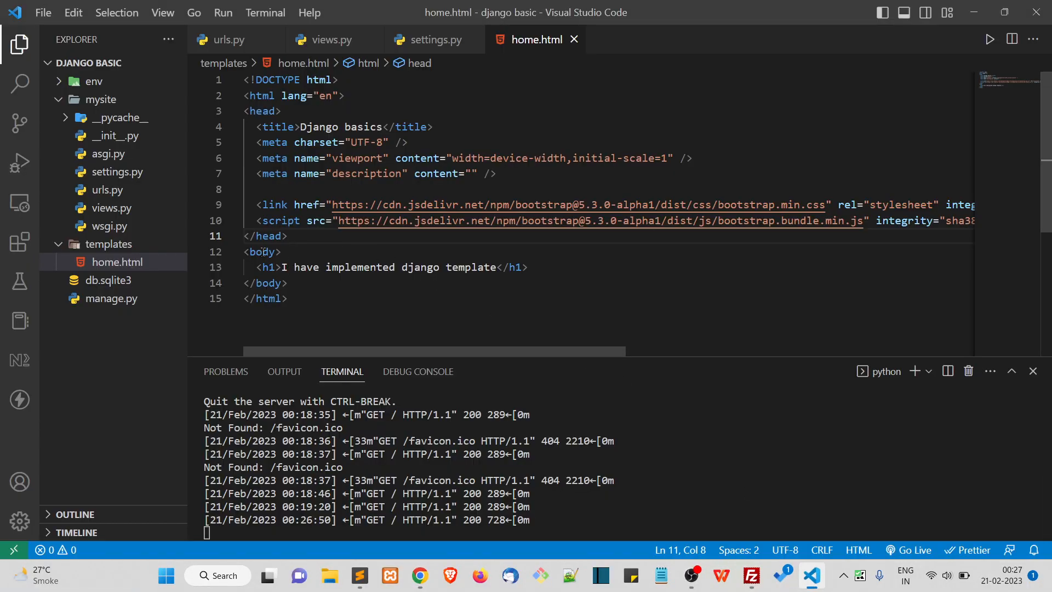
# - Place the table in home.html's body and reload the Django page to show it rendered
pyautogui.click(540, 267)
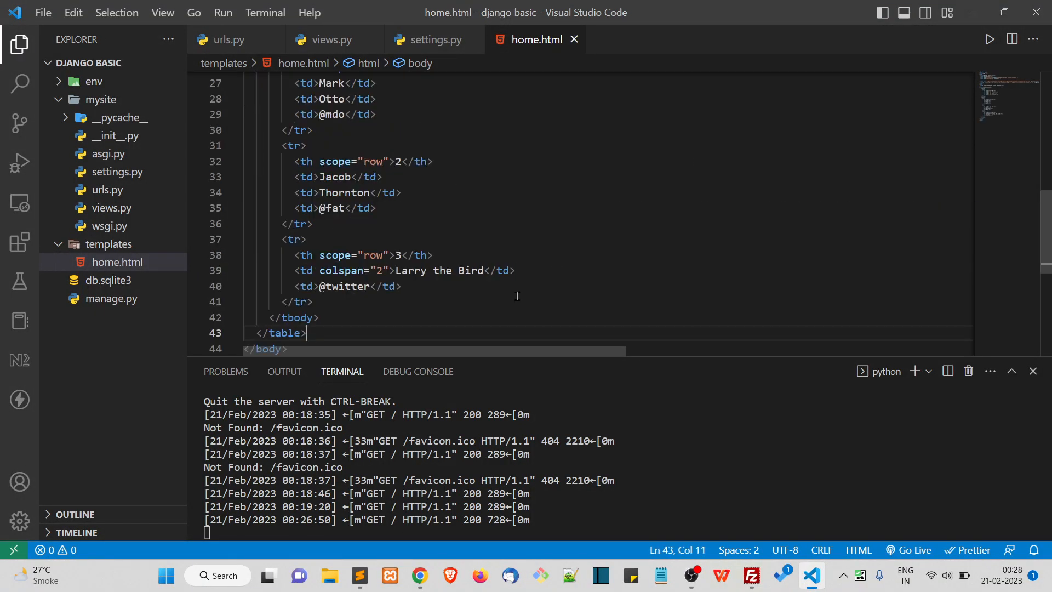
pyautogui.click(418, 575)
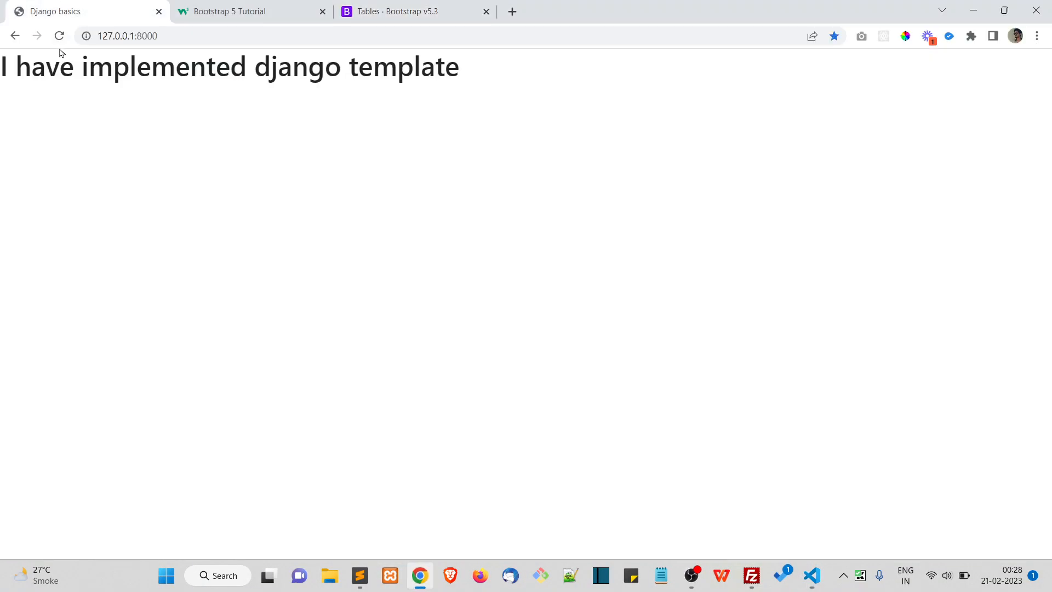
pyautogui.click(58, 35)
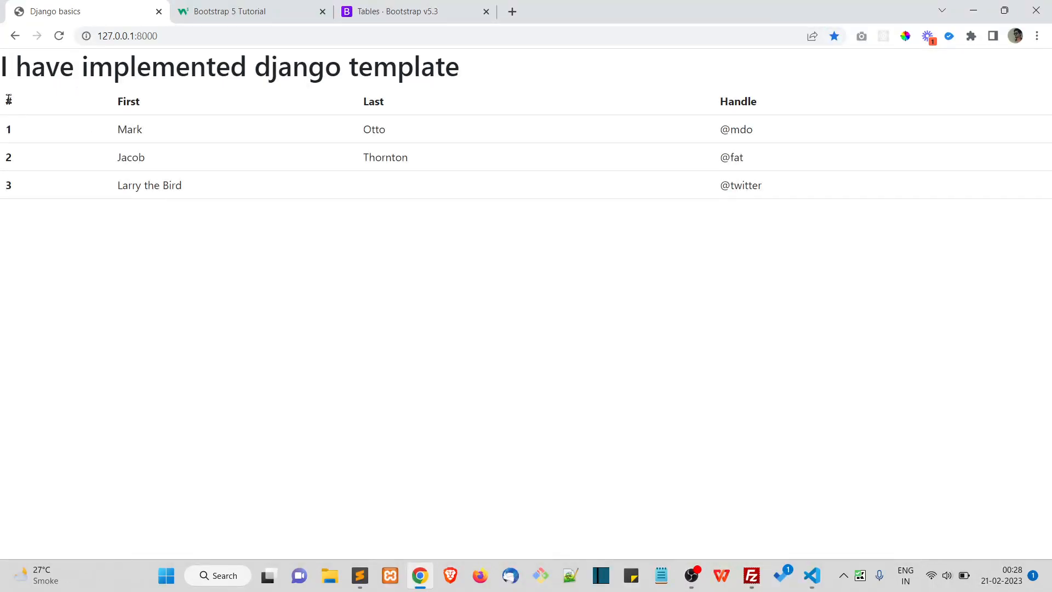
pyautogui.moveTo(49, 154)
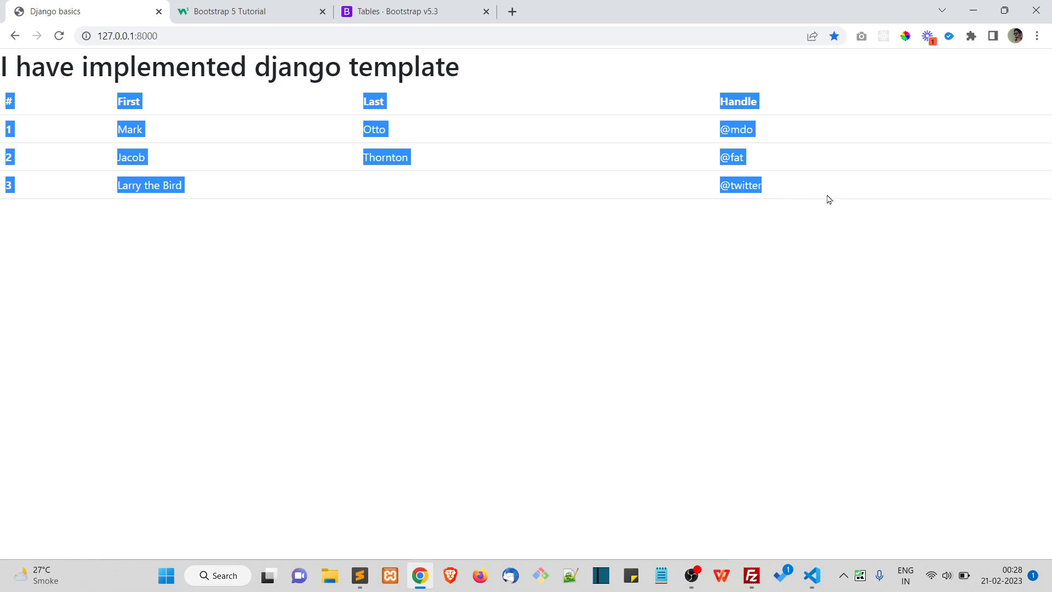
pyautogui.click(641, 448)
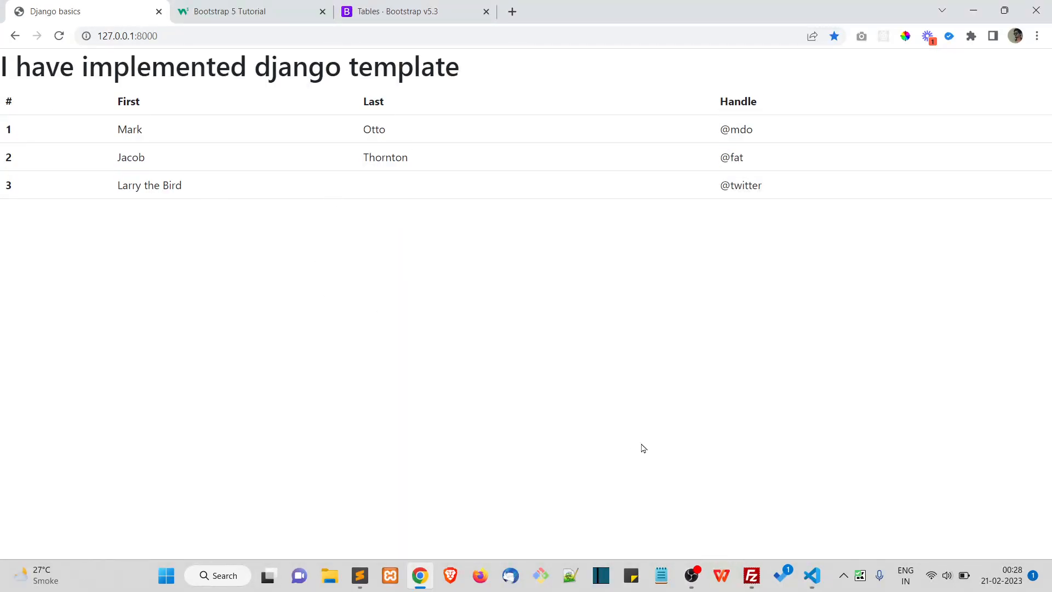
pyautogui.click(810, 575)
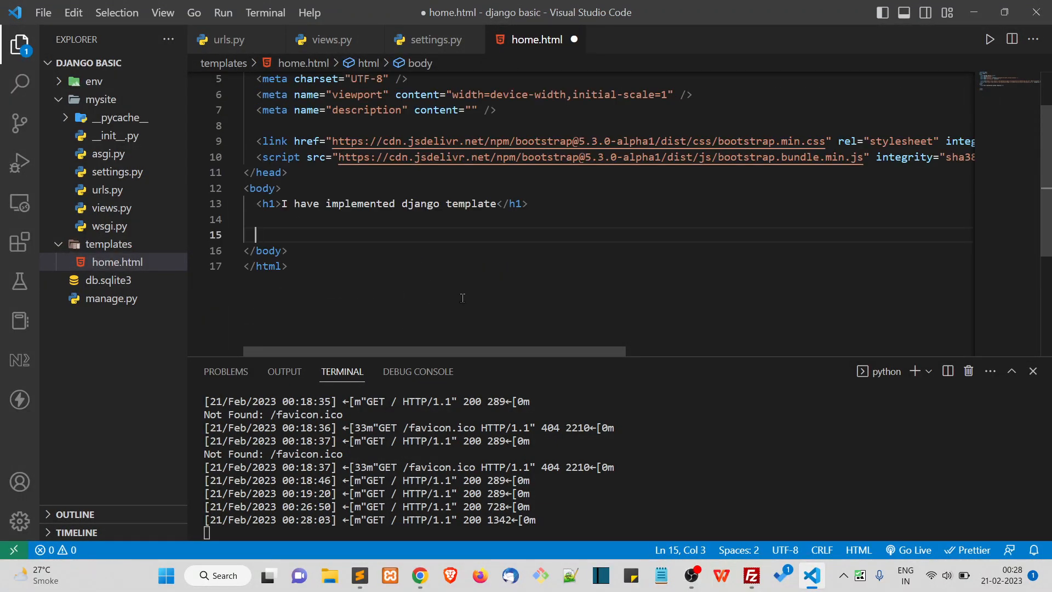
# - Add <div class="container"> in home.html and move the table inside it
pyautogui.write('div class="contan"></div>')
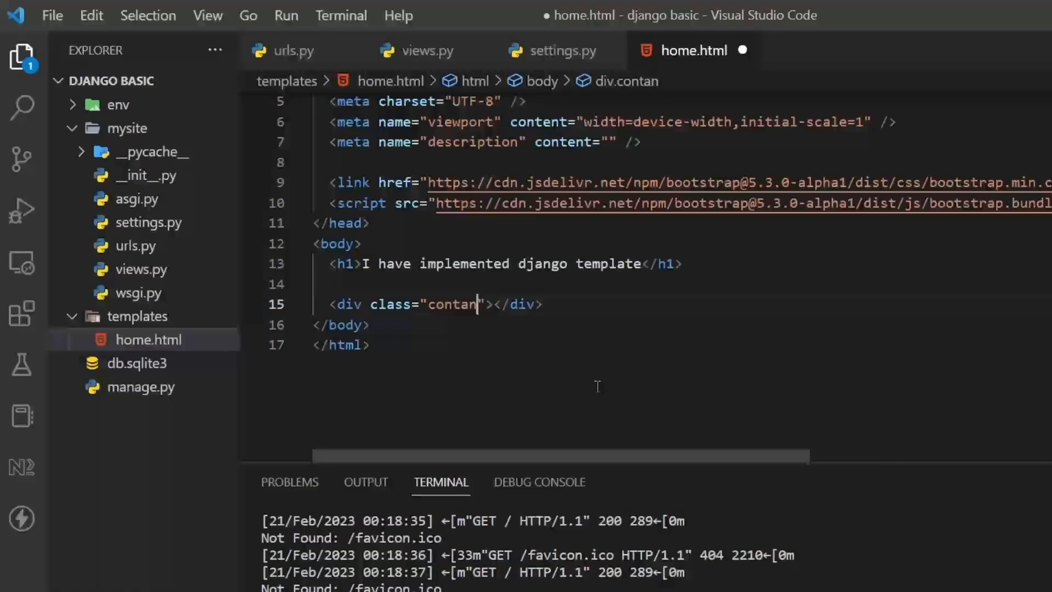
pyautogui.write('iner')
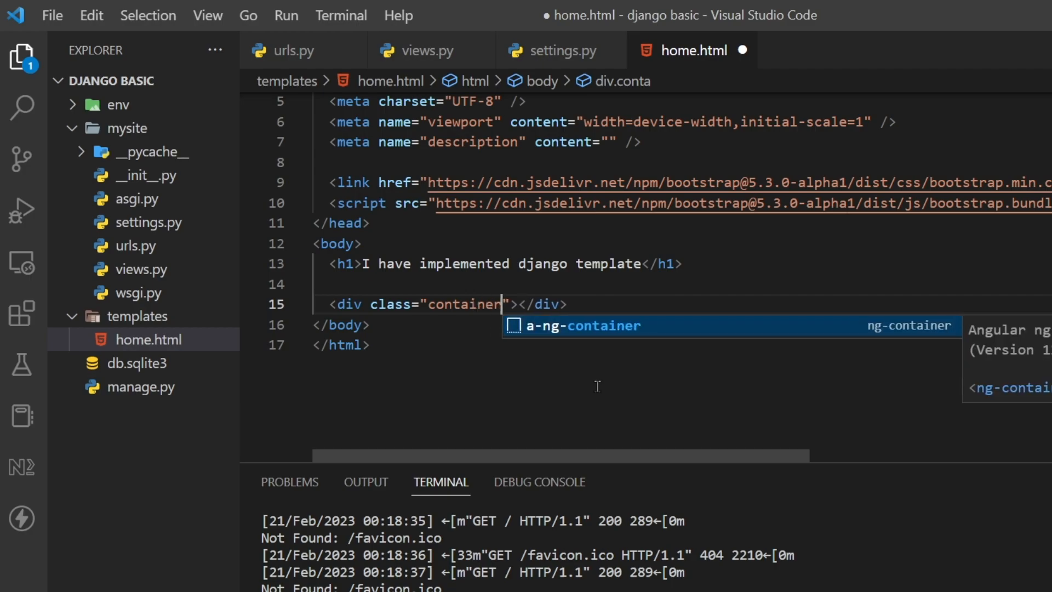
pyautogui.press('Enter')
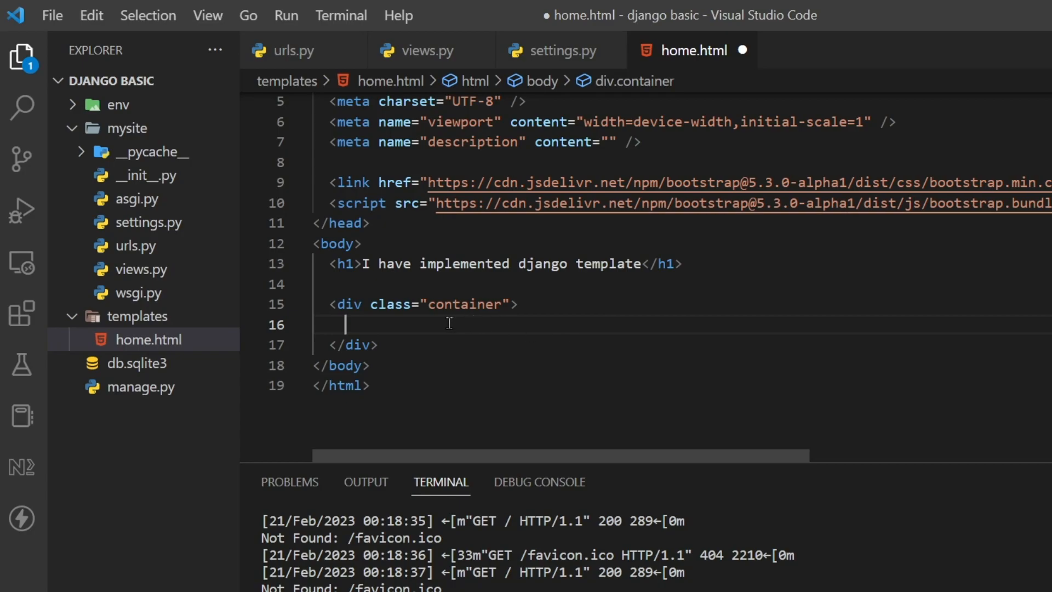
pyautogui.moveTo(459, 322)
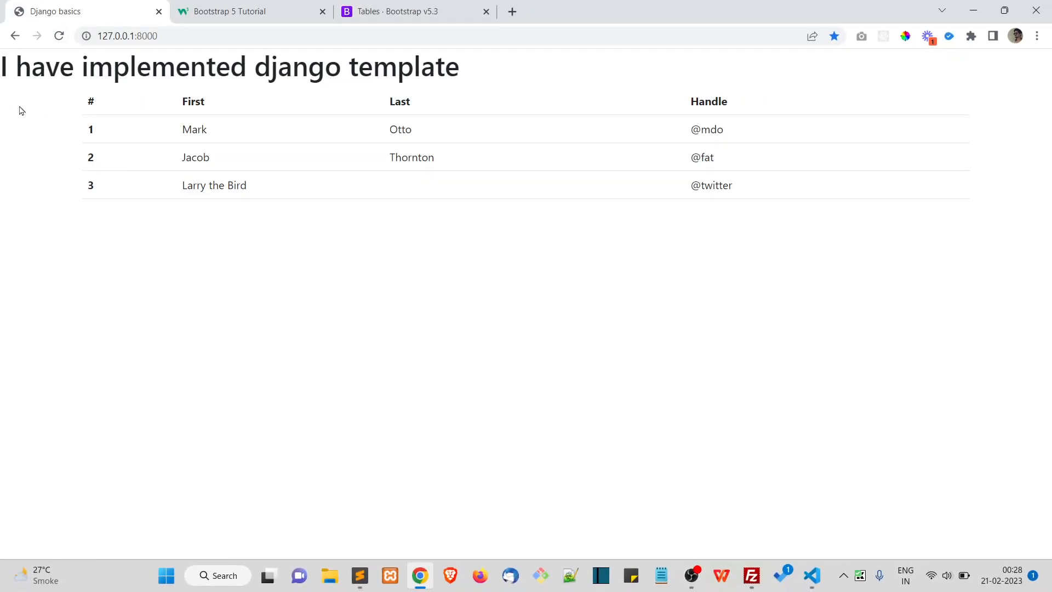
pyautogui.moveTo(792, 165)
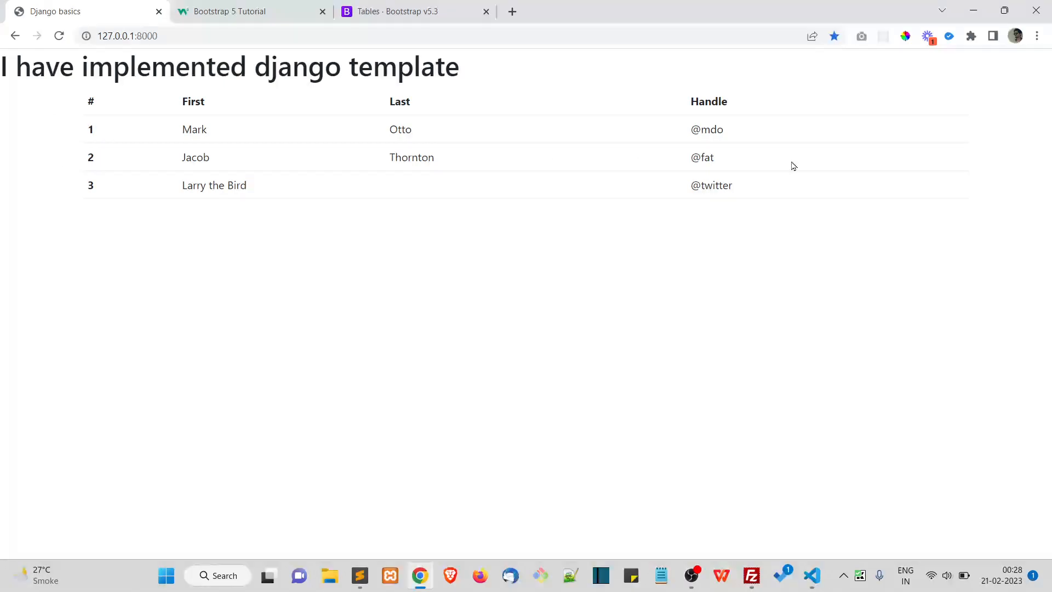
pyautogui.moveTo(842, 183)
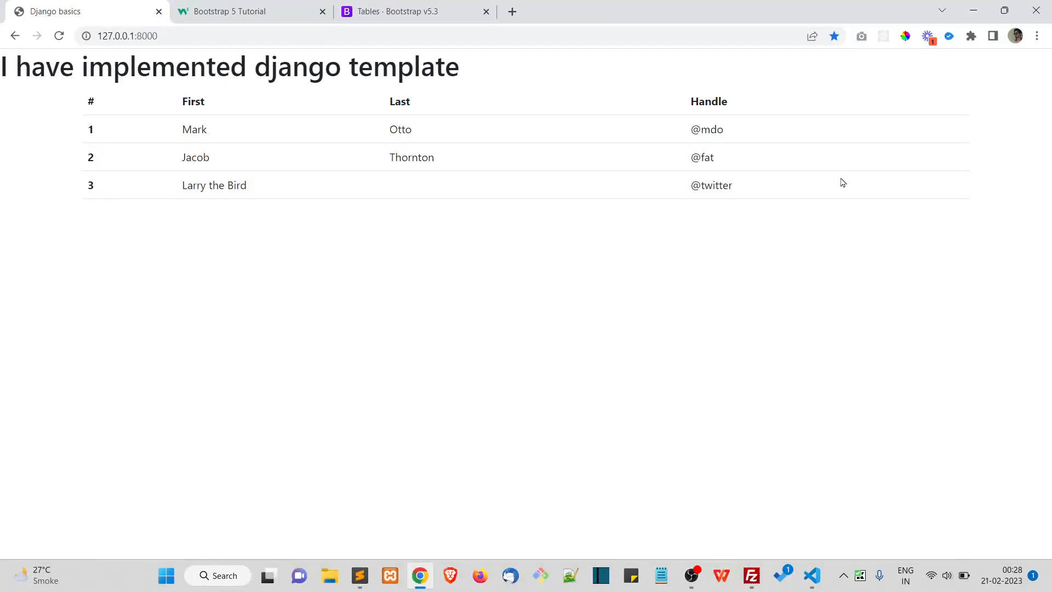
pyautogui.moveTo(160, 184)
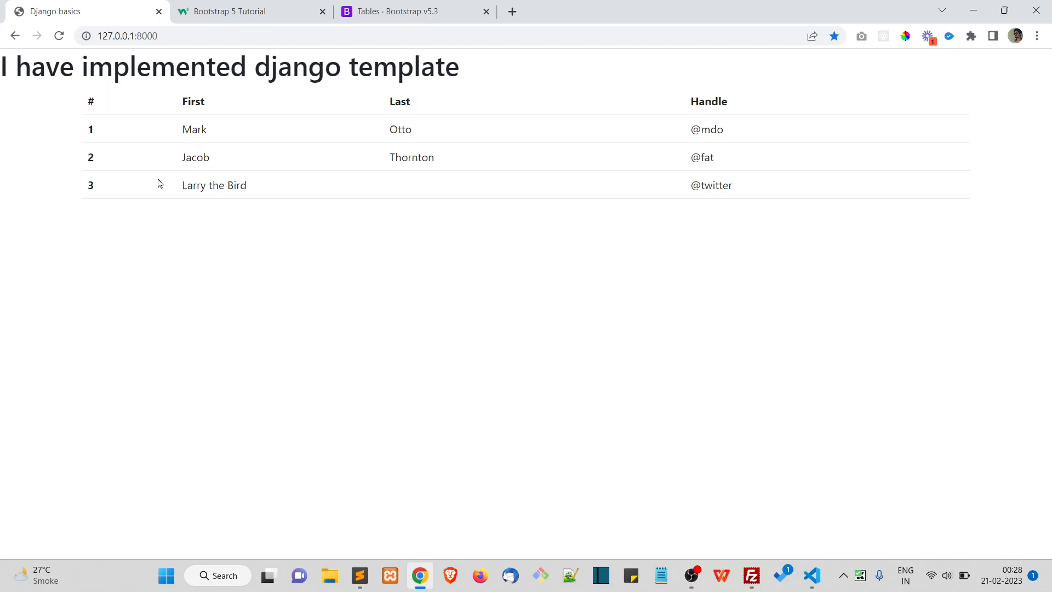
pyautogui.moveTo(3, 67); pyautogui.dragTo(201, 100)
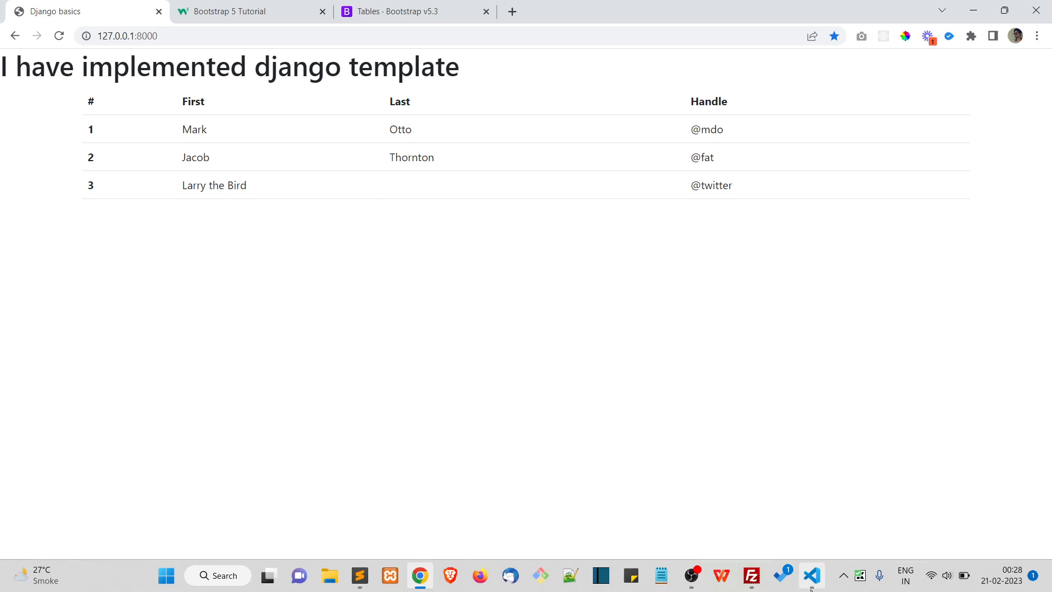
pyautogui.click(810, 575)
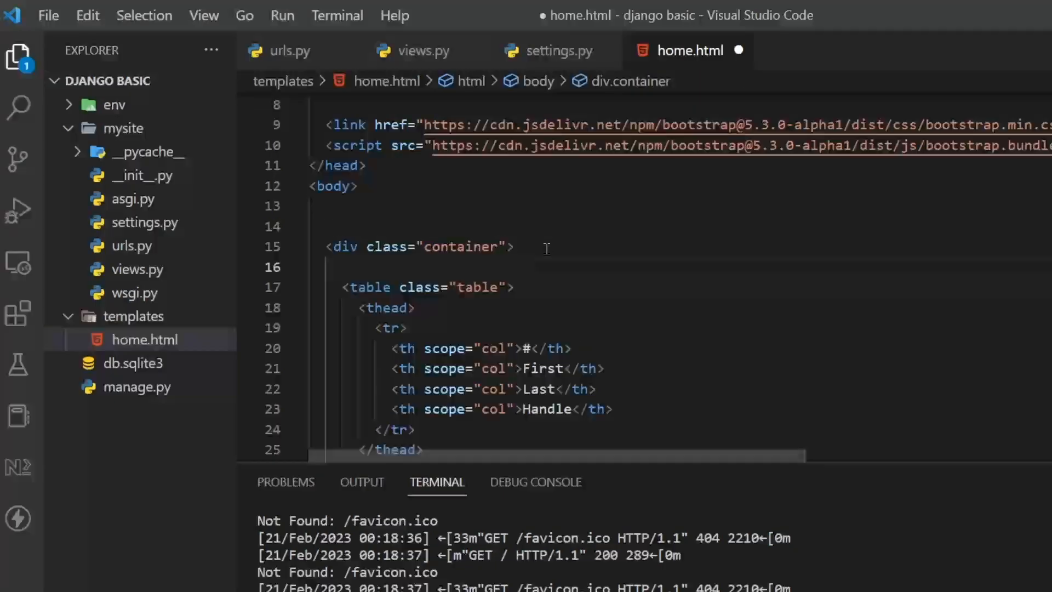
# - Move the <h1> into the container and change its text to 'Employee List'
pyautogui.write('<h1>I have implemented django template</h1>')
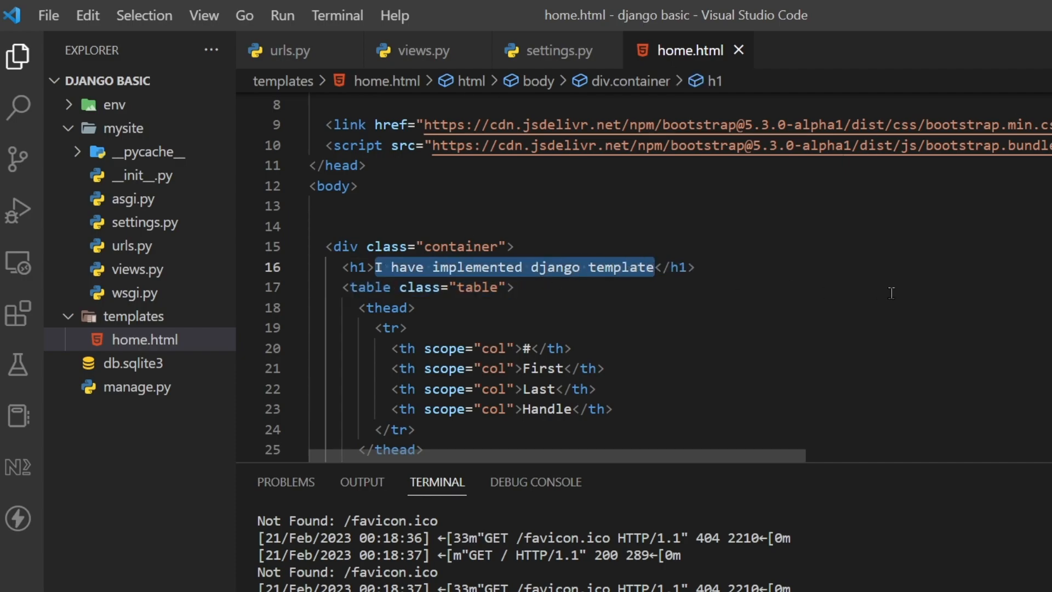
pyautogui.press('Delete')
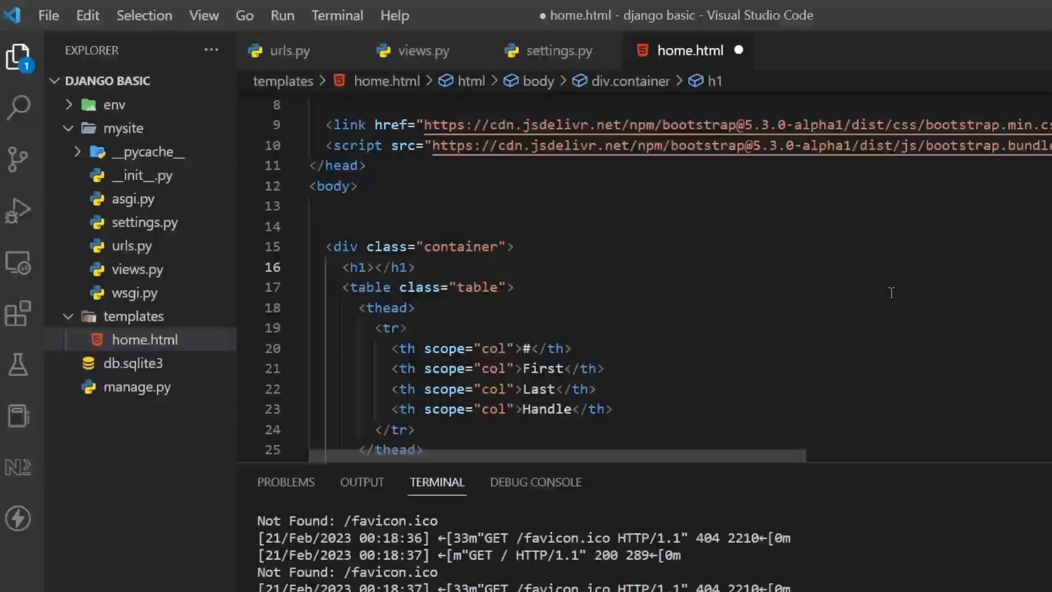
pyautogui.write('Employe')
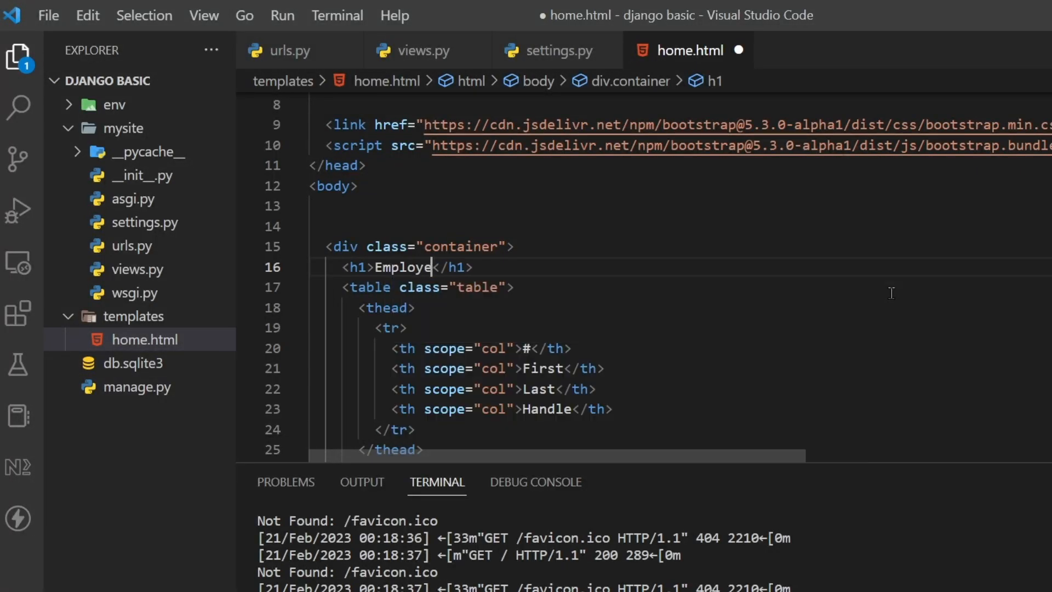
pyautogui.write('List')
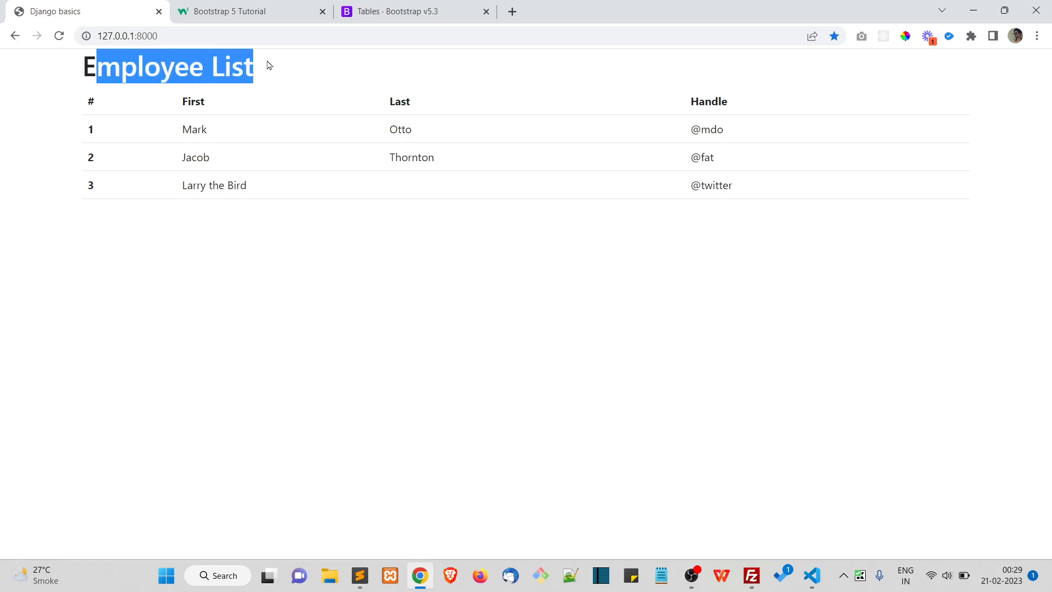
pyautogui.click(810, 575)
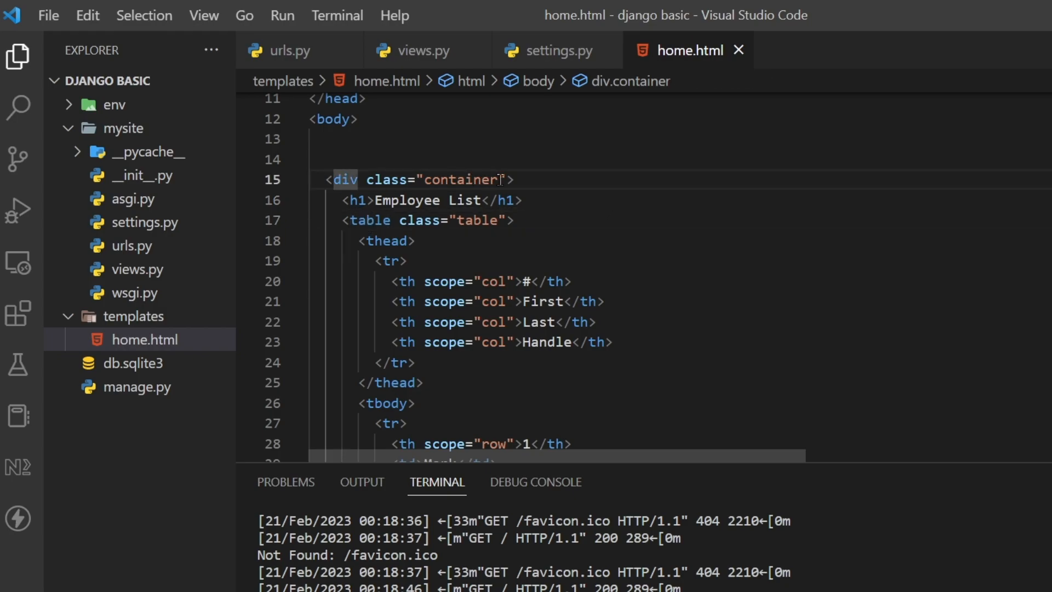
# - Add the pt-5 class to the container div and switch to Chrome
pyautogui.write('p')
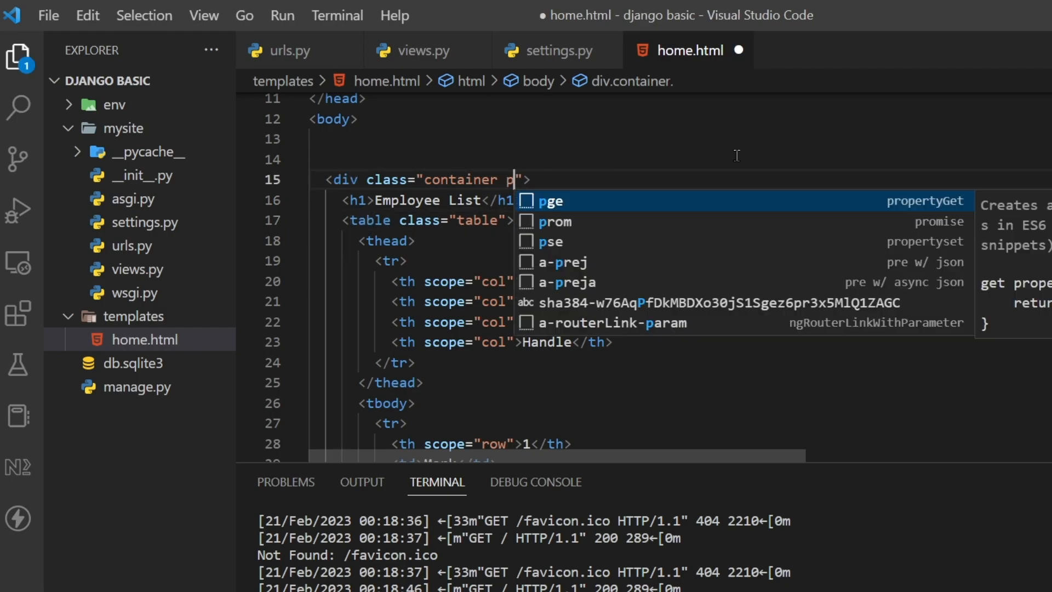
pyautogui.write('t-5')
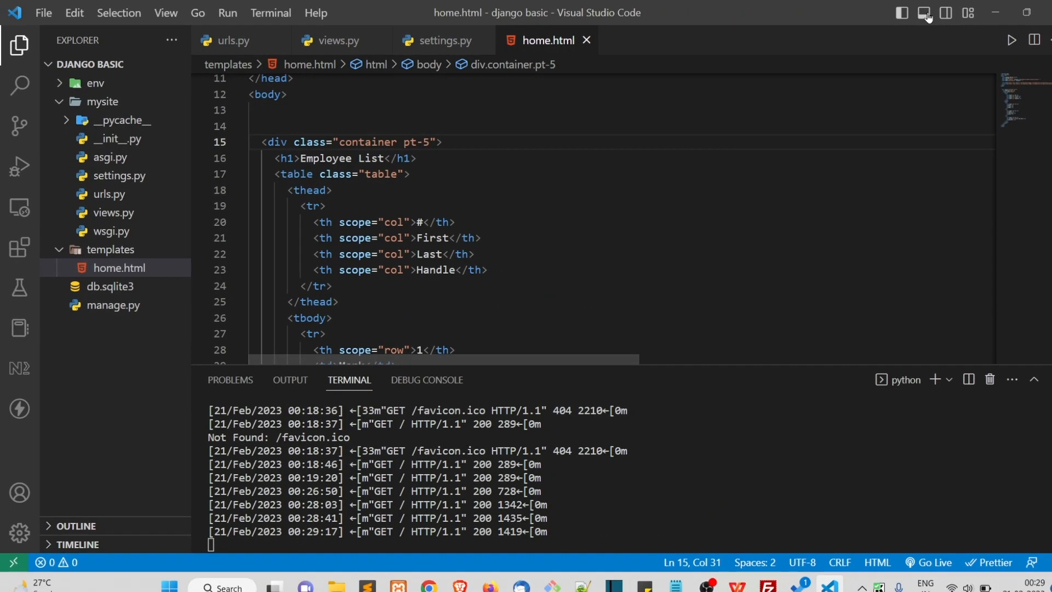
pyautogui.click(418, 575)
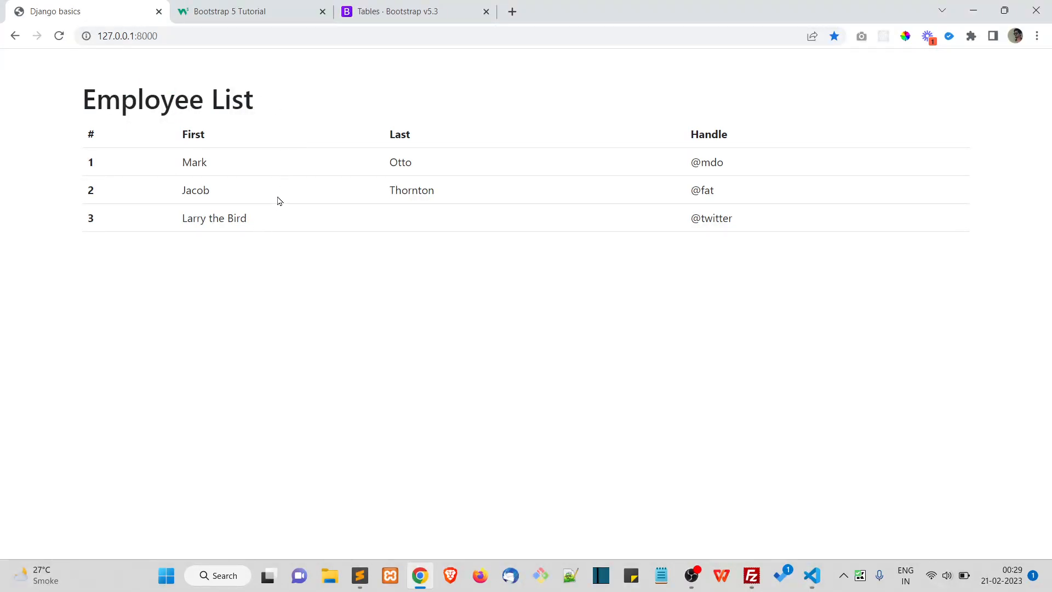
# - Refresh the Django page to show Employee List lower, then clear the selection
pyautogui.doubleClick(143, 99)
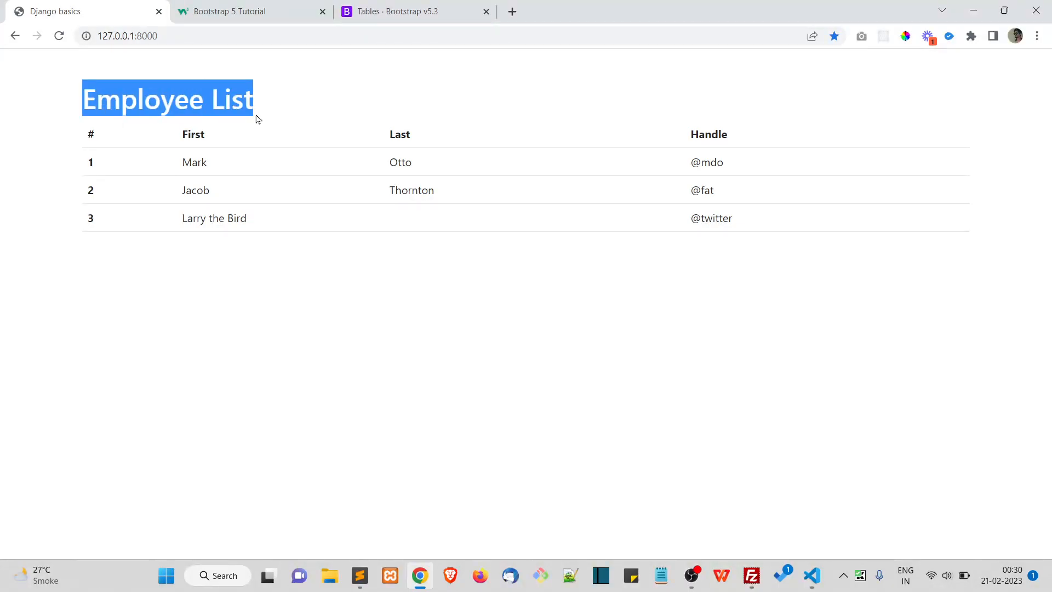
pyautogui.click(269, 205)
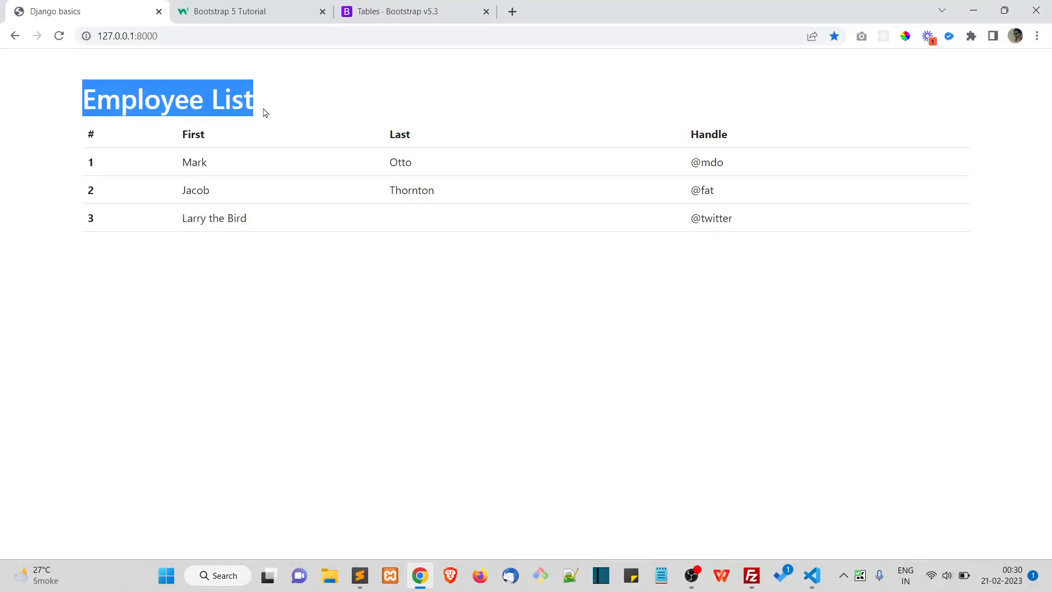
pyautogui.moveTo(286, 243)
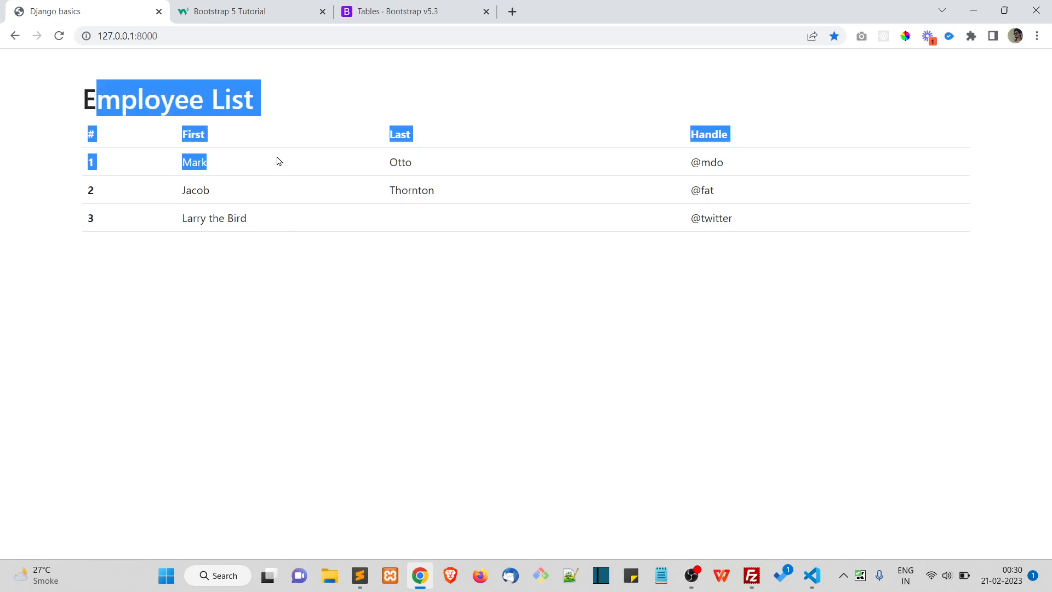
pyautogui.click(570, 229)
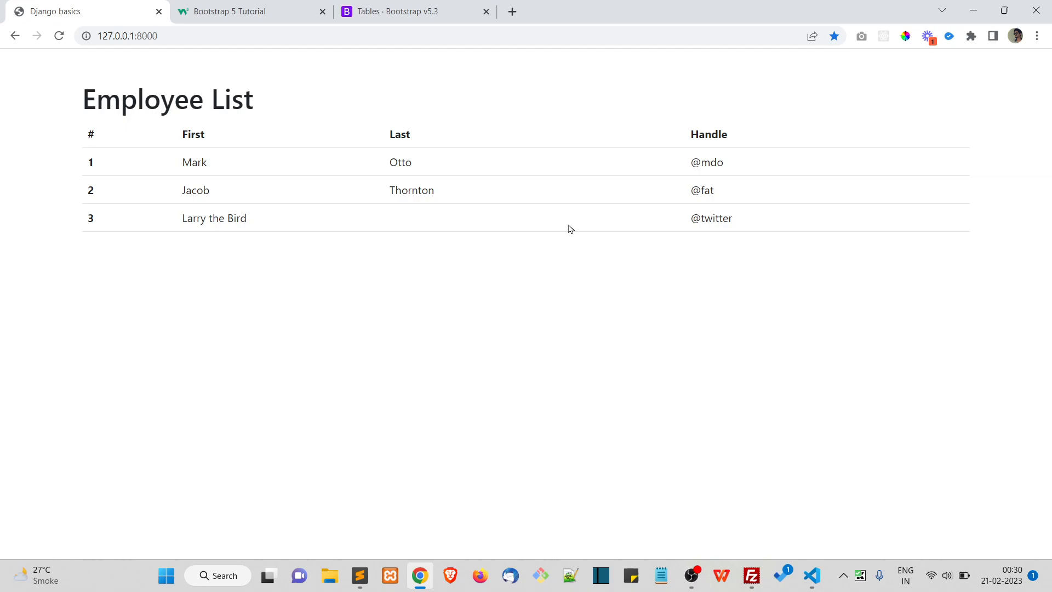